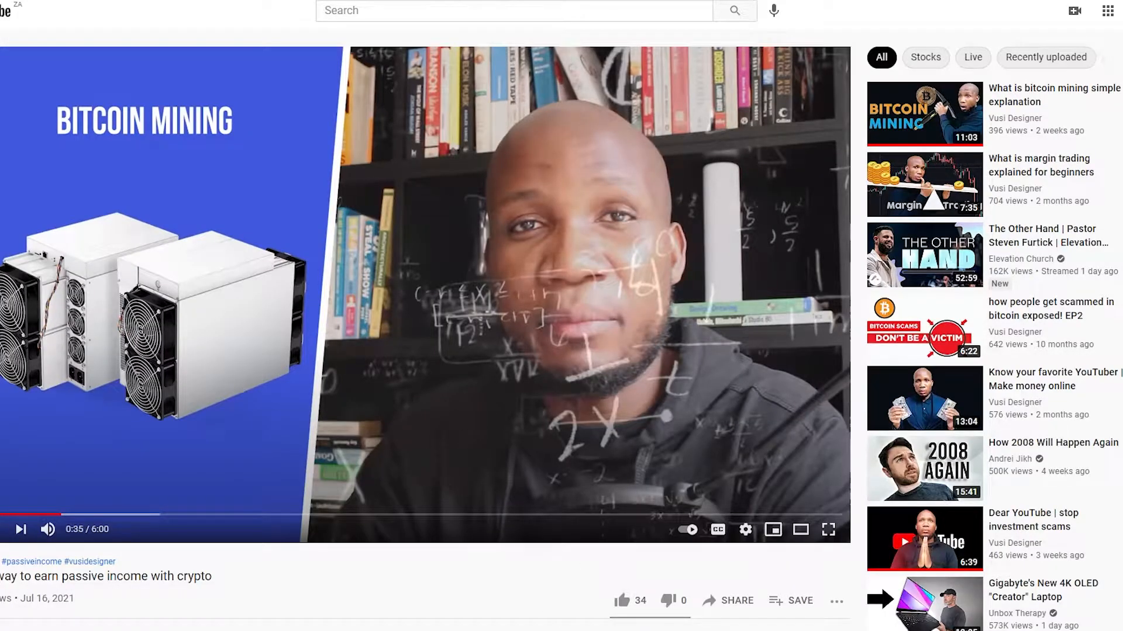
Expand the passive-income video's description to show the Binance and KuCoin sign-up links
{"action": "scroll", "scroll_direction": "down", "scroll_amount": 3}
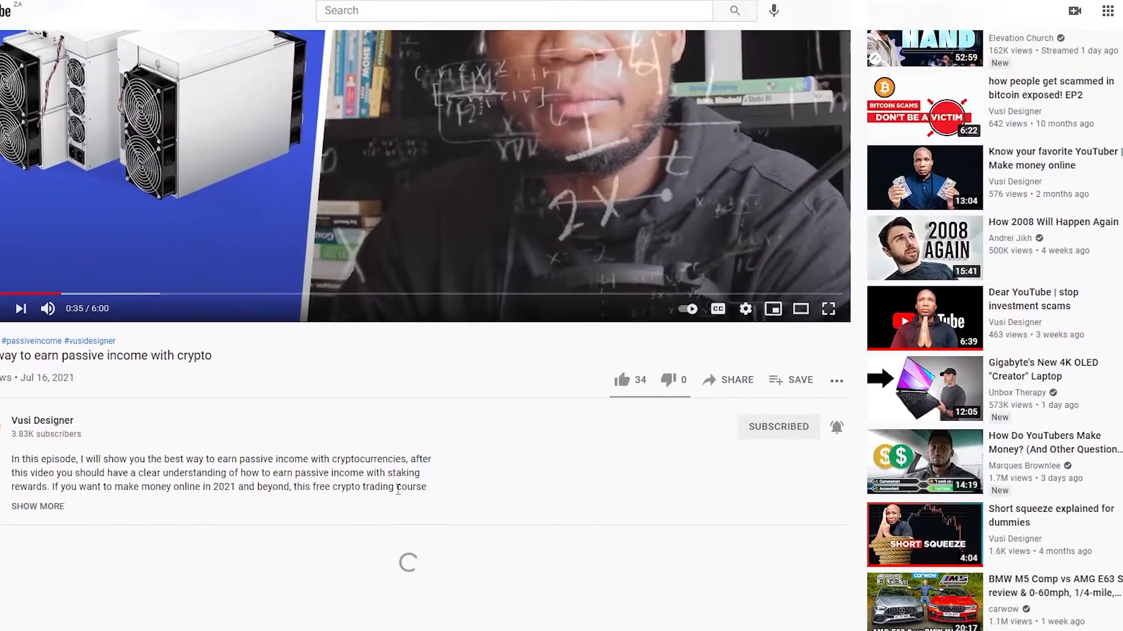
{"action": "left_click", "coordinate": [38, 506]}
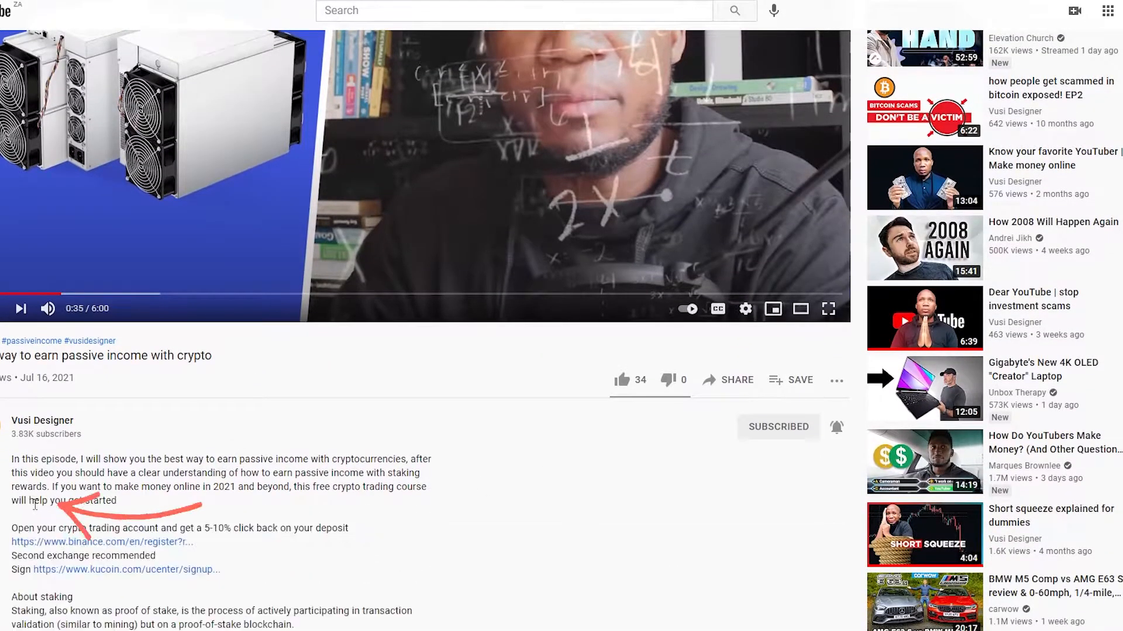
{"action": "scroll", "scroll_direction": "down", "scroll_amount": 3}
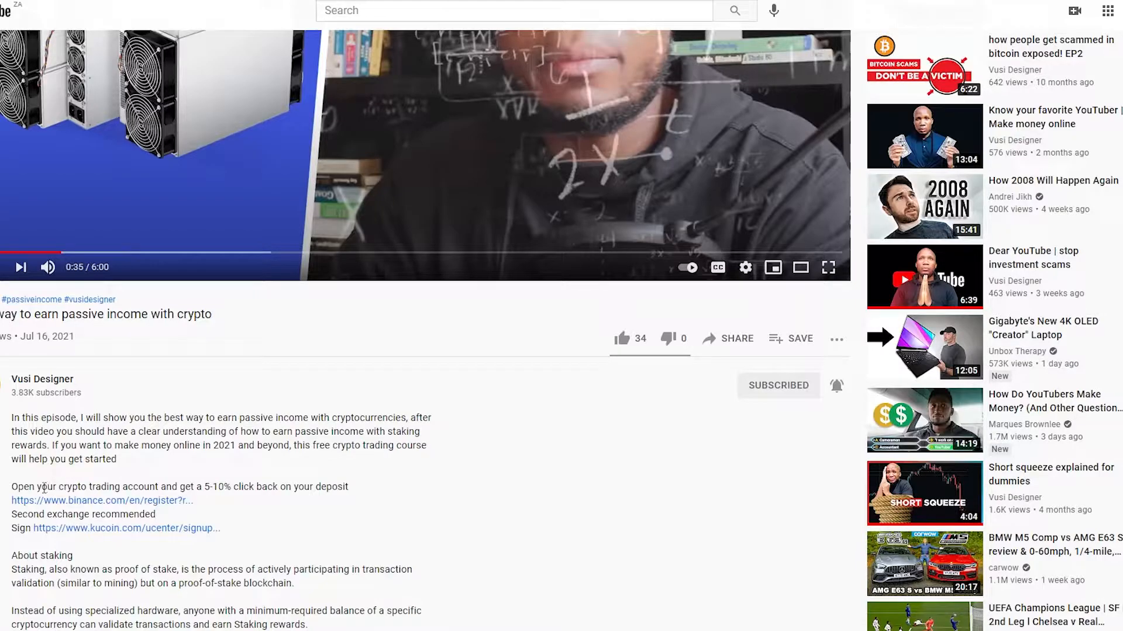
{"action": "mouse_move", "coordinate": [213, 502]}
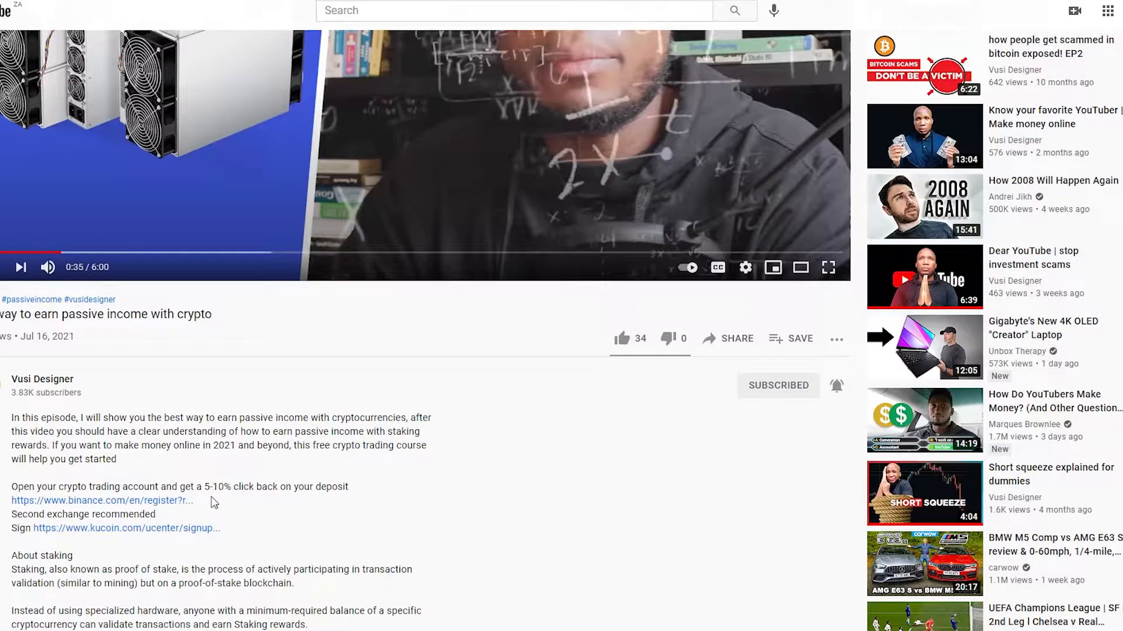
{"action": "mouse_move", "coordinate": [322, 504]}
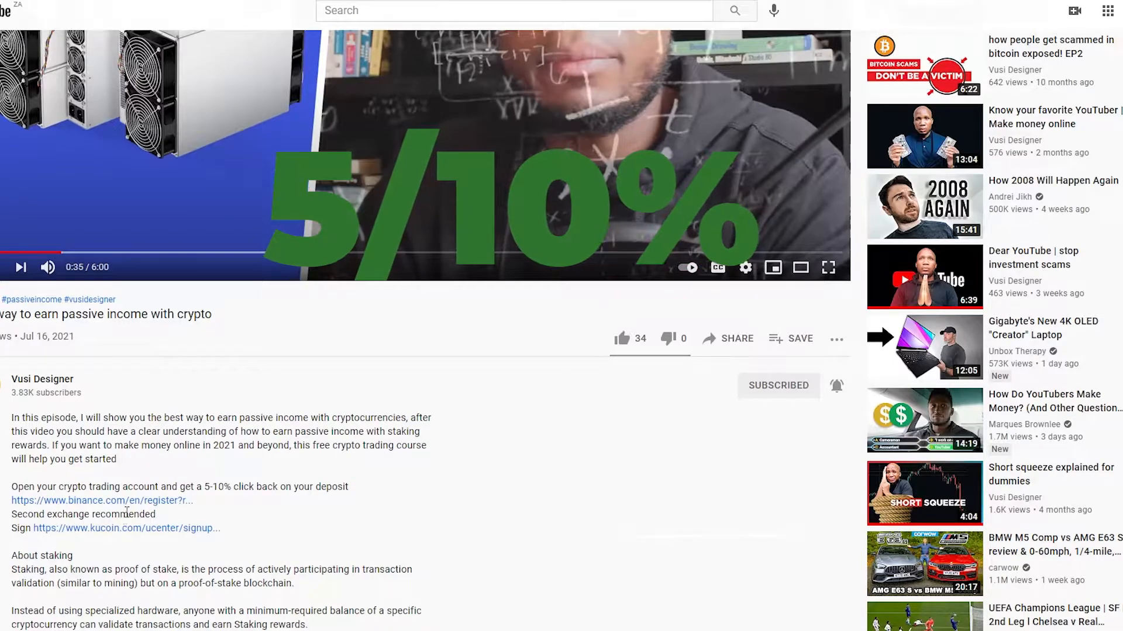
Register a Binance account with email and password, pass the slider check, and verify the emailed code
{"action": "left_click", "coordinate": [102, 500]}
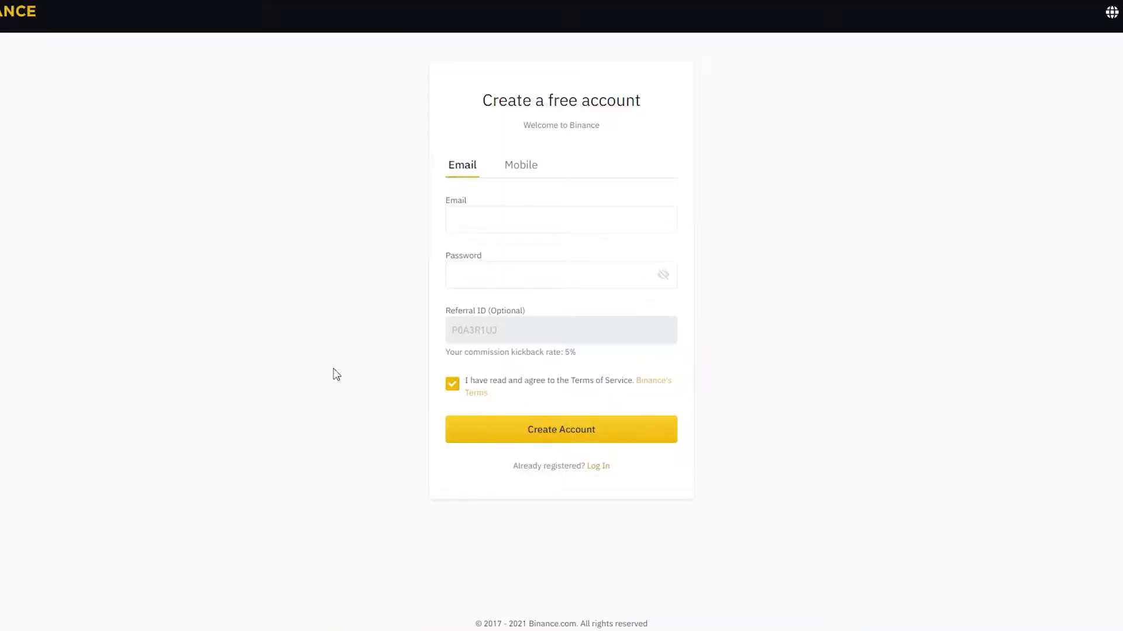
{"action": "double_click", "coordinate": [567, 351]}
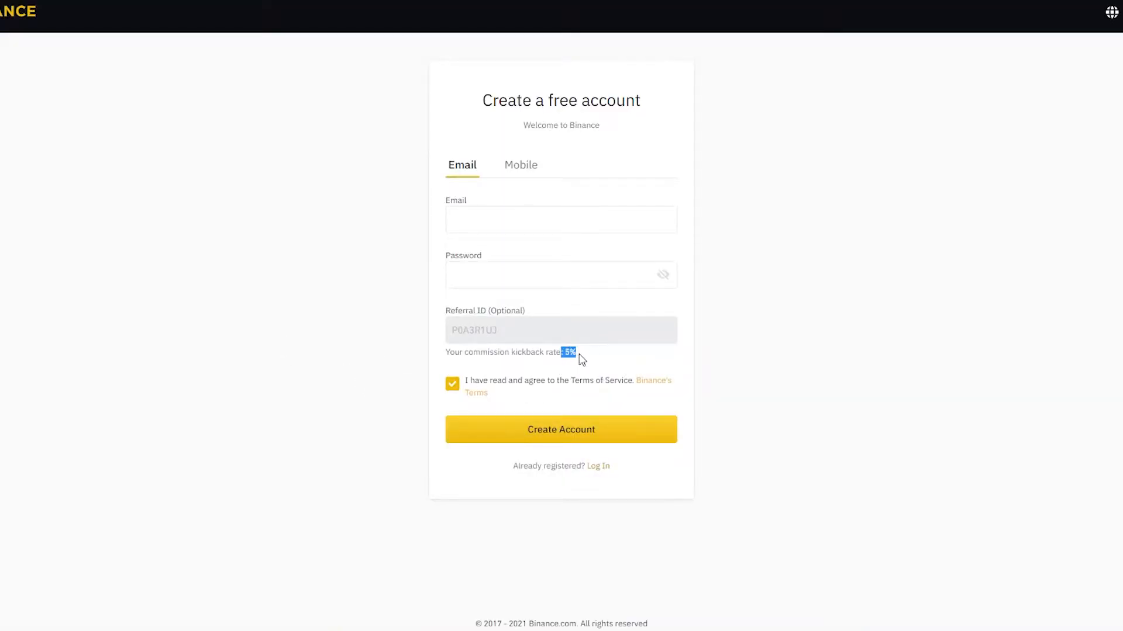
{"action": "mouse_move", "coordinate": [322, 352]}
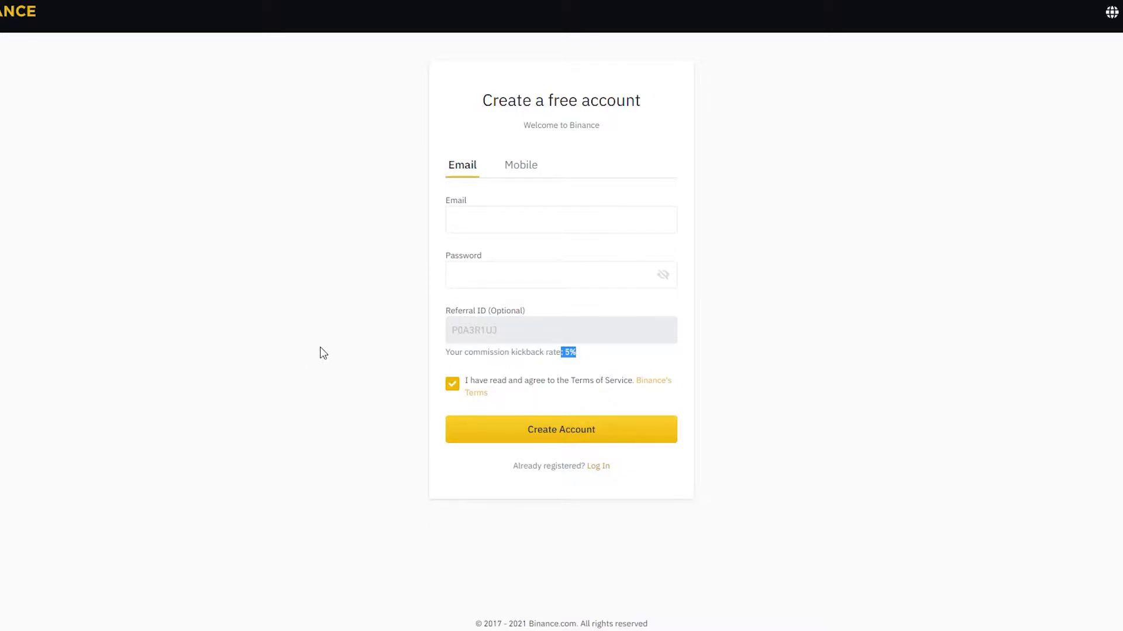
{"action": "left_click", "coordinate": [561, 275]}
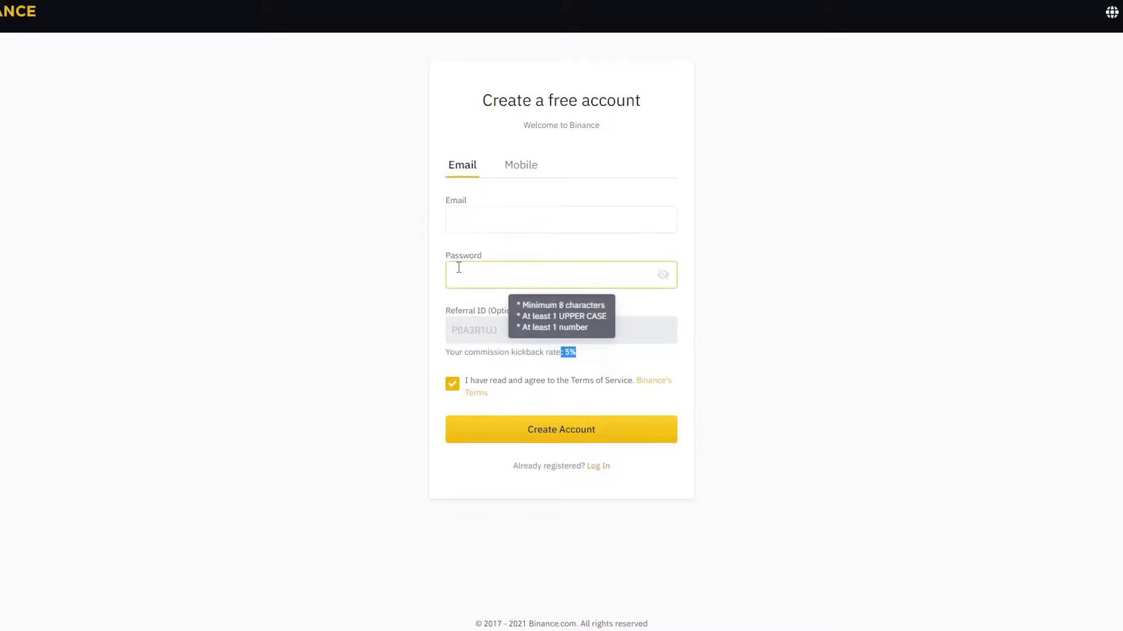
{"action": "left_click", "coordinate": [560, 430]}
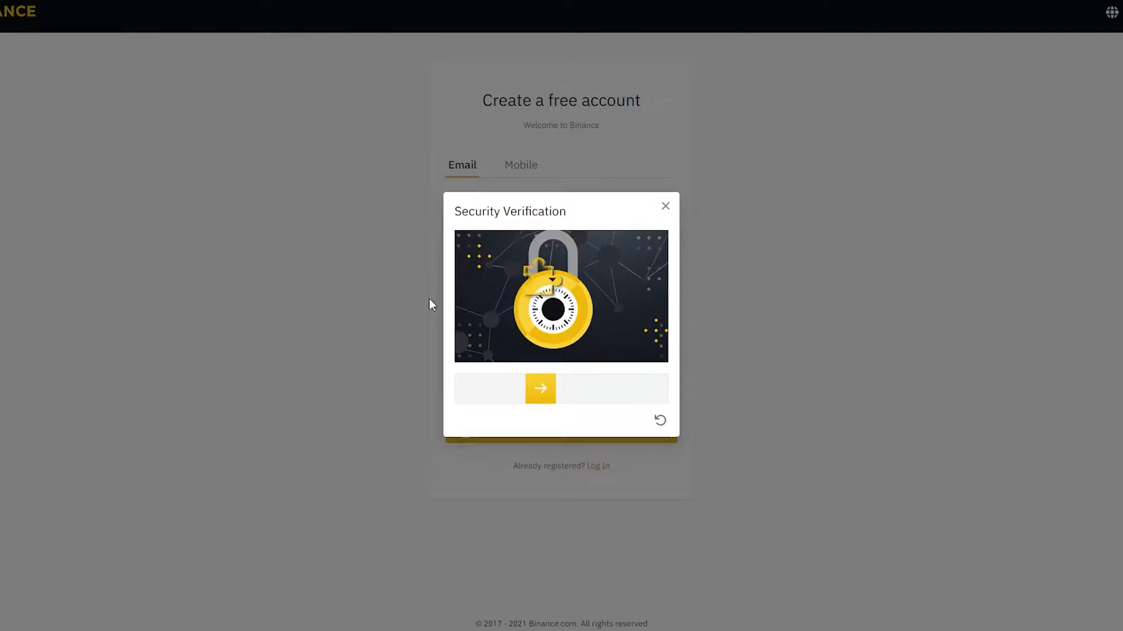
{"action": "left_click", "coordinate": [664, 207]}
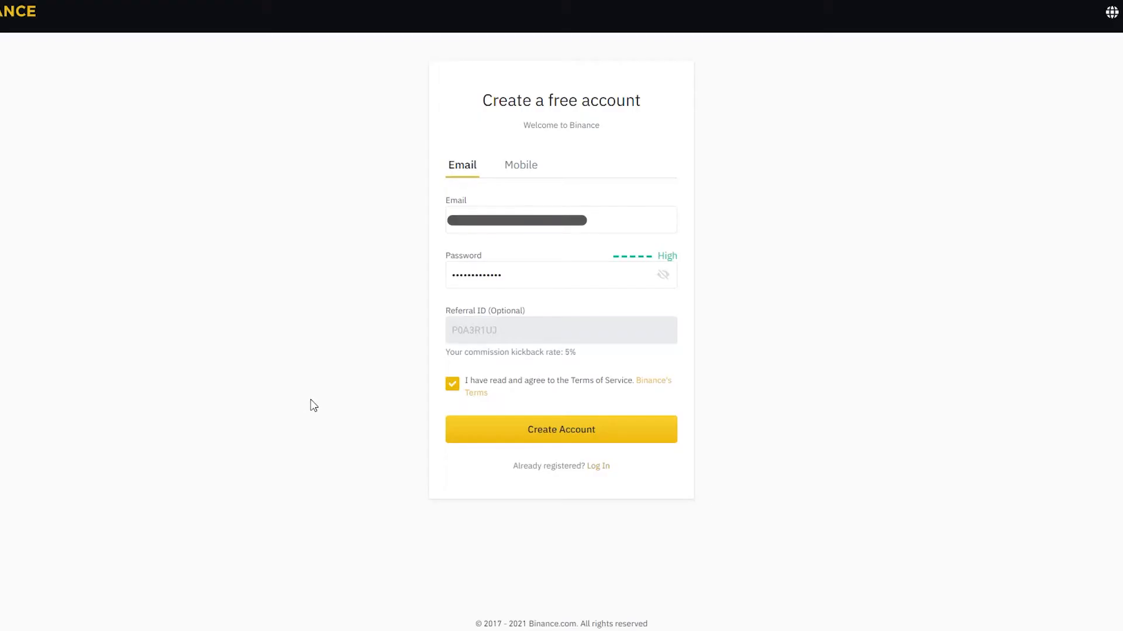
{"action": "left_click", "coordinate": [561, 430]}
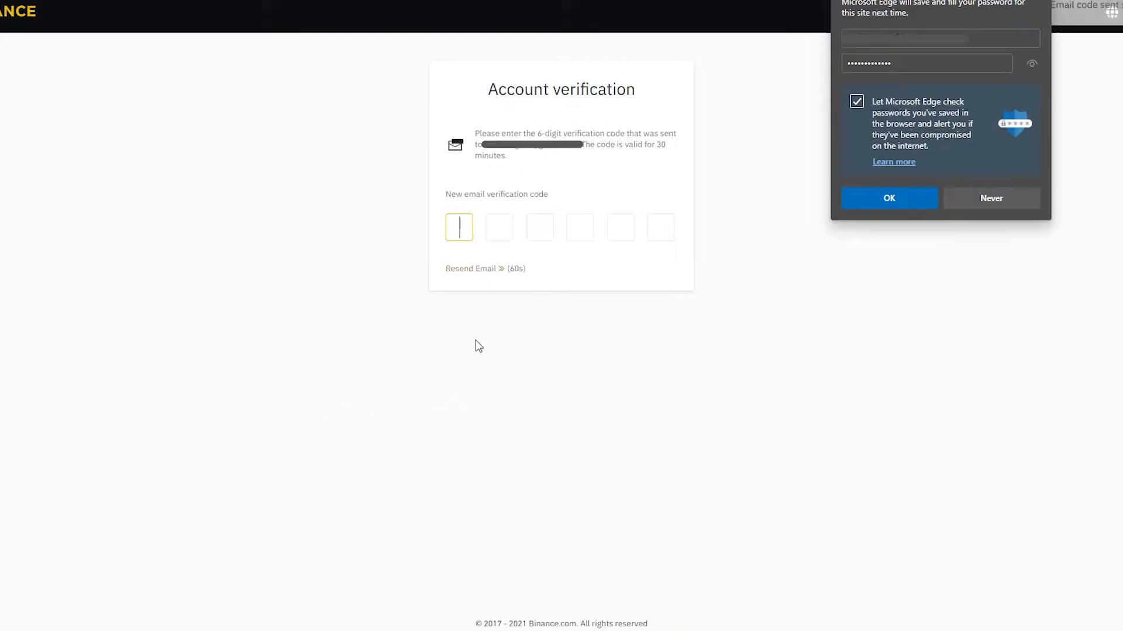
{"action": "left_click", "coordinate": [516, 9]}
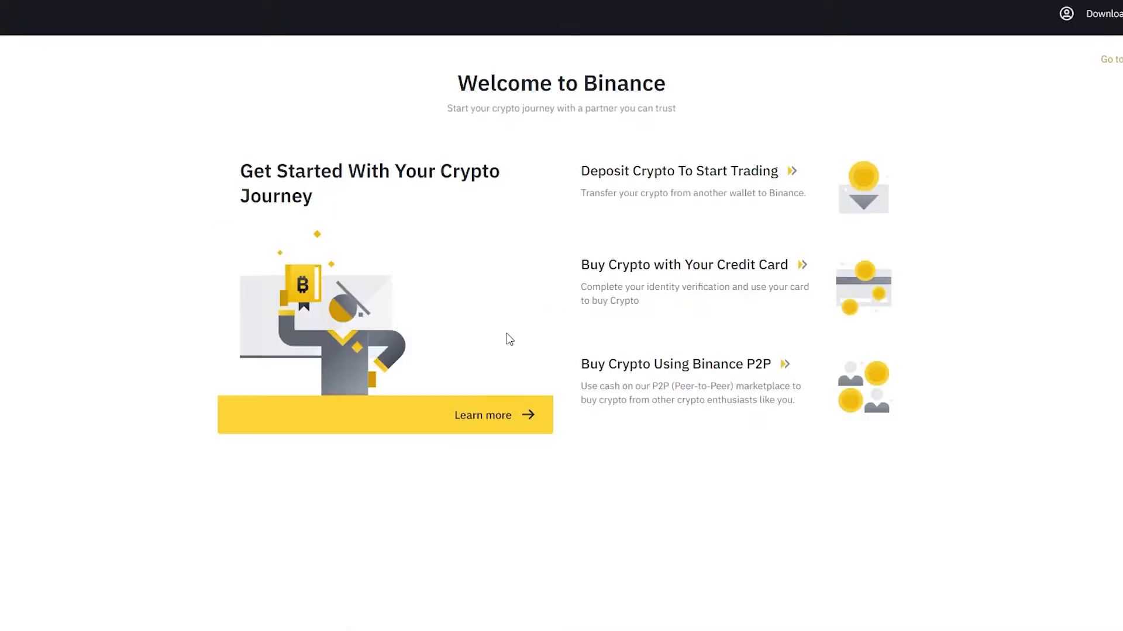
{"action": "mouse_move", "coordinate": [744, 394]}
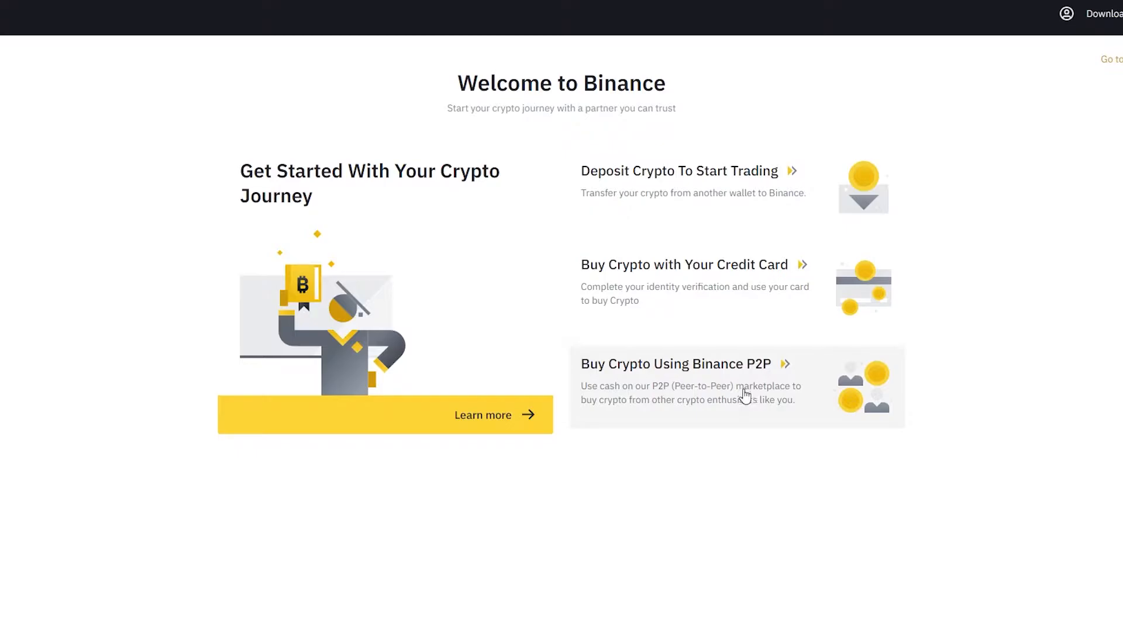
{"action": "mouse_move", "coordinate": [549, 462]}
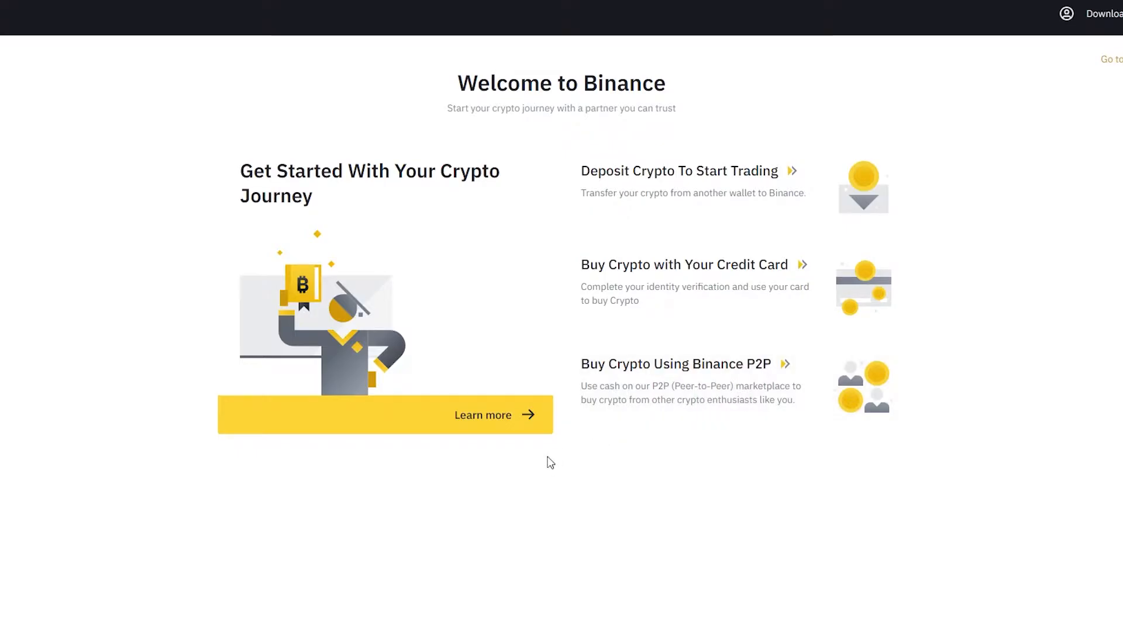
From the account Dashboard, pick Google Authenticator verification and advance past Step 1 to the QR code
{"action": "left_click", "coordinate": [956, 13]}
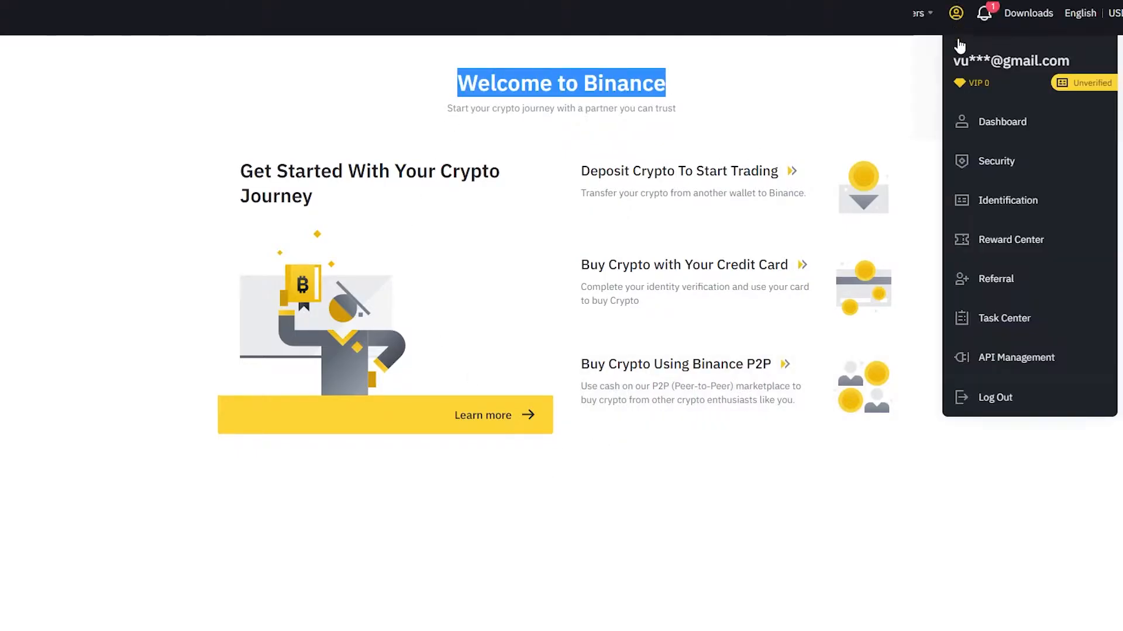
{"action": "left_click", "coordinate": [1004, 121]}
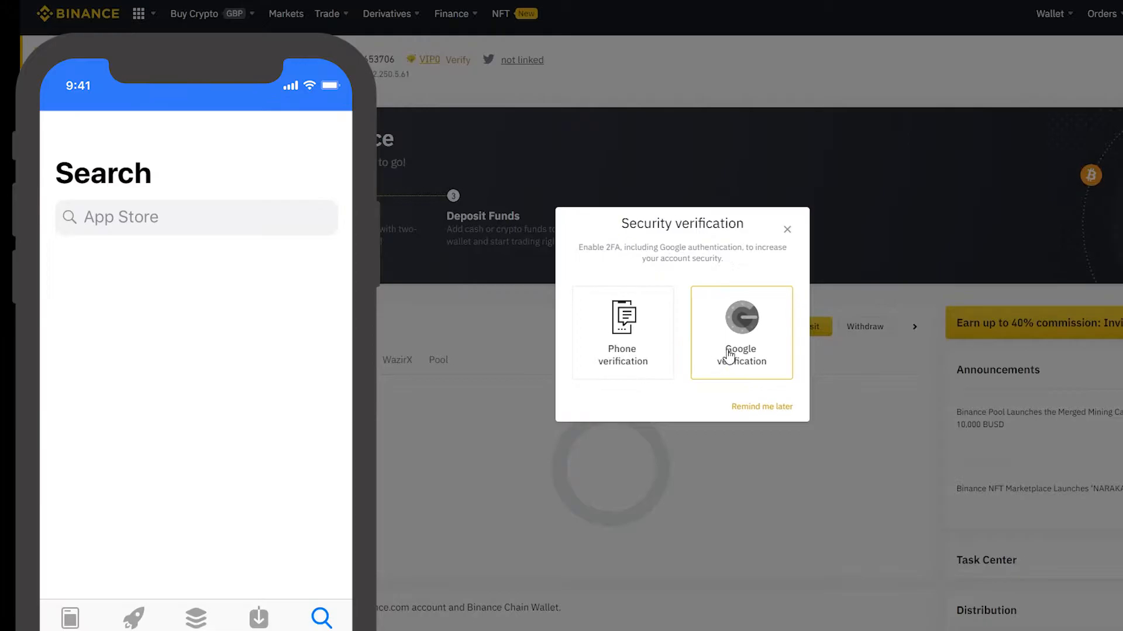
{"action": "left_click", "coordinate": [740, 332]}
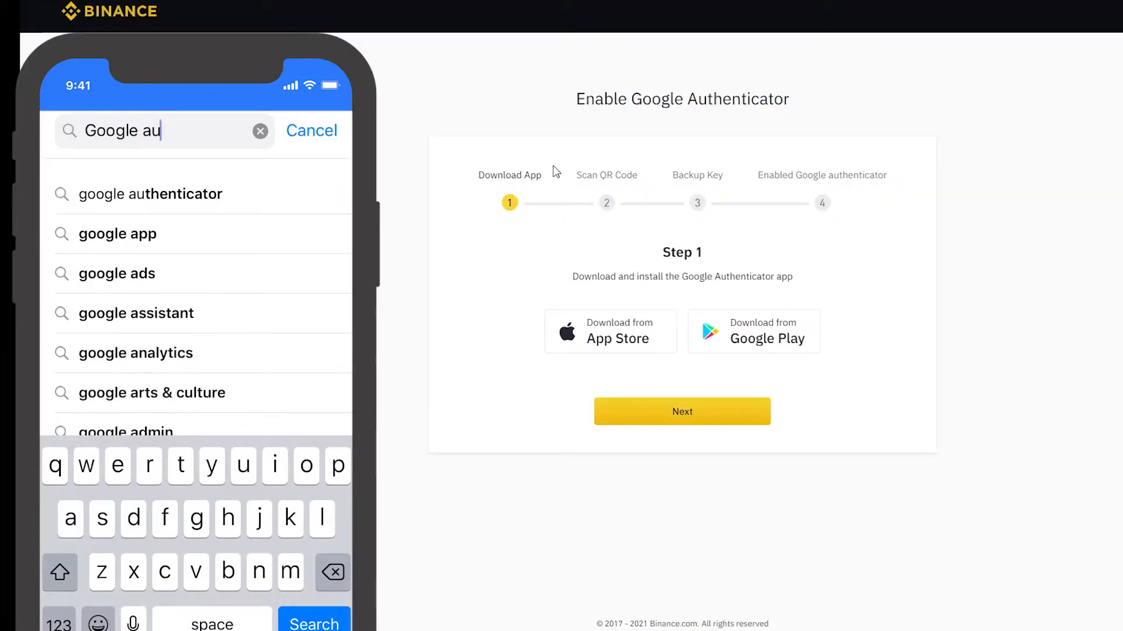
{"action": "left_click", "coordinate": [150, 194]}
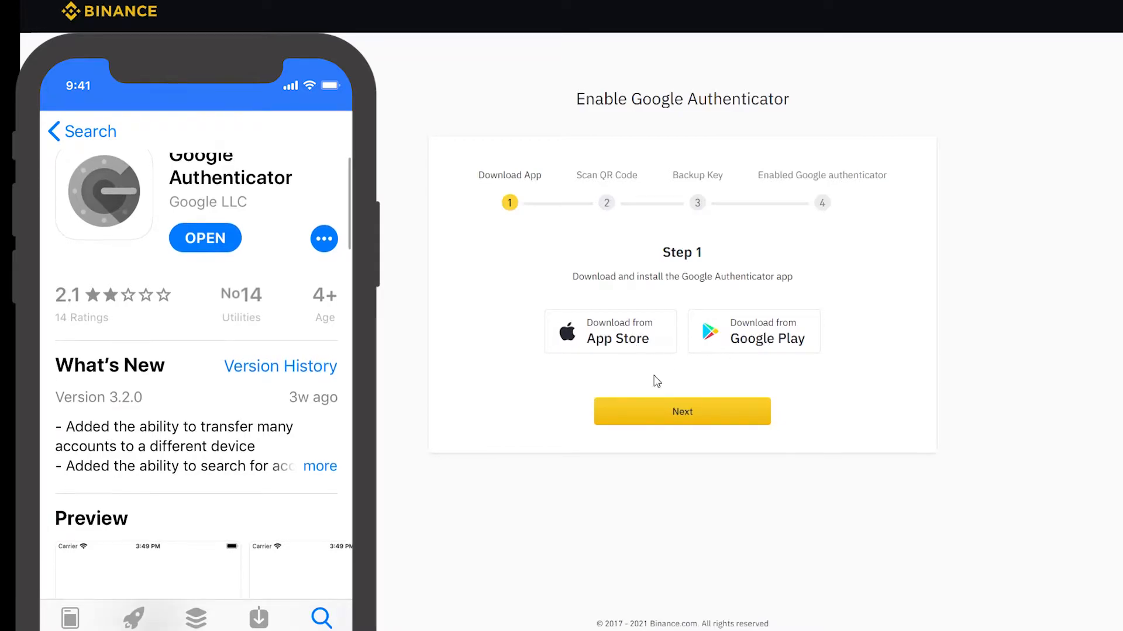
{"action": "left_click", "coordinate": [680, 411]}
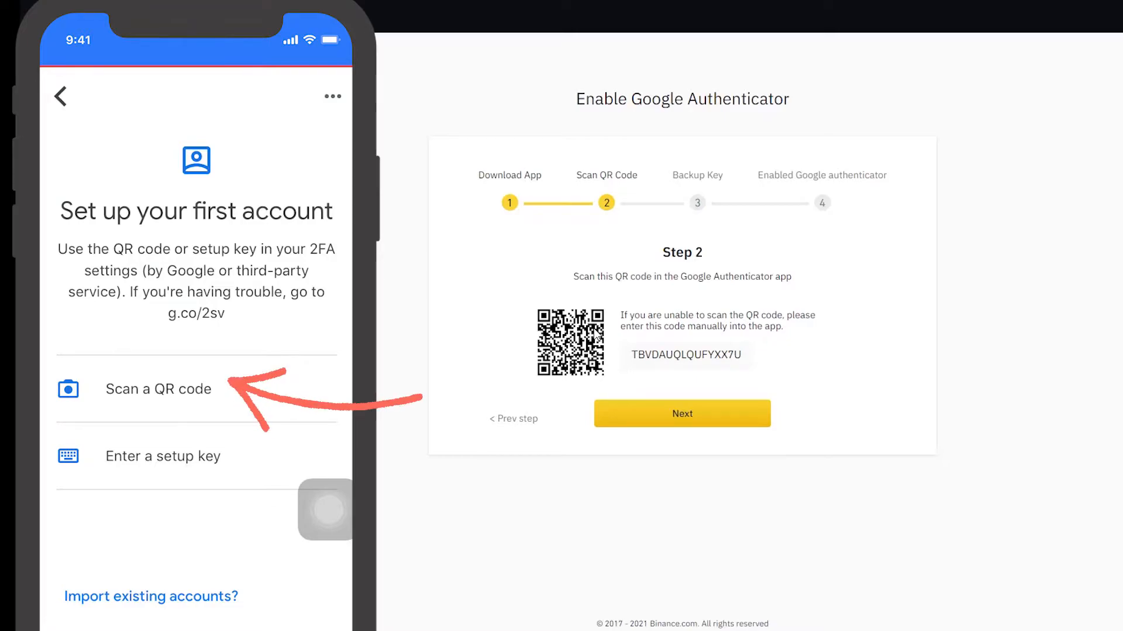
Scan the QR code into the authenticator app and advance to Step 3, Backup Key
{"action": "left_click", "coordinate": [159, 388]}
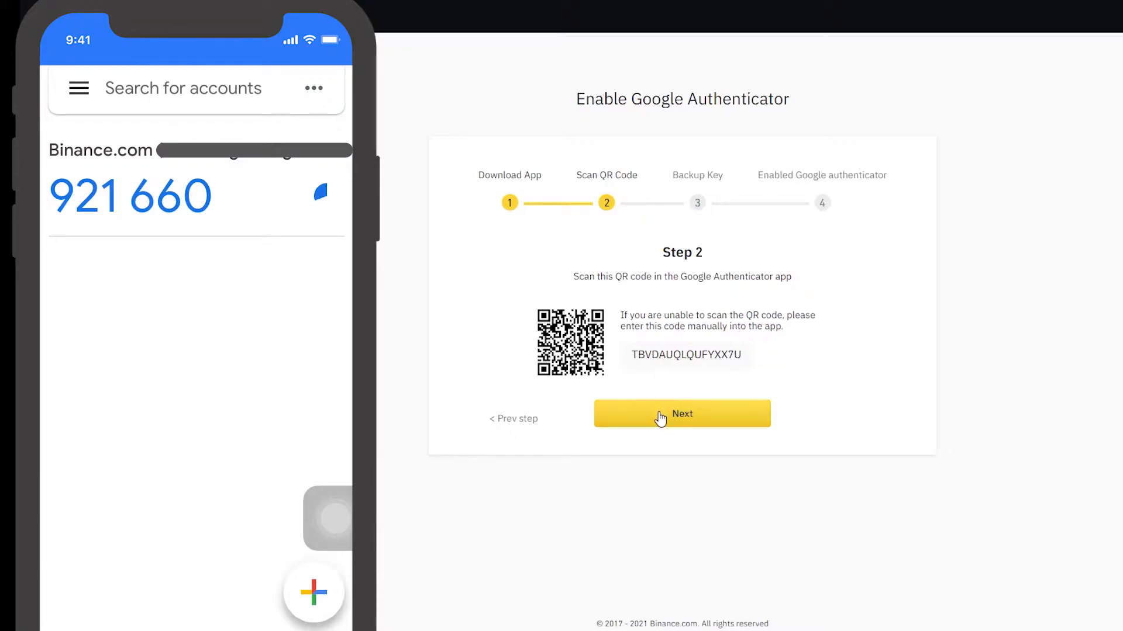
{"action": "left_click", "coordinate": [680, 413]}
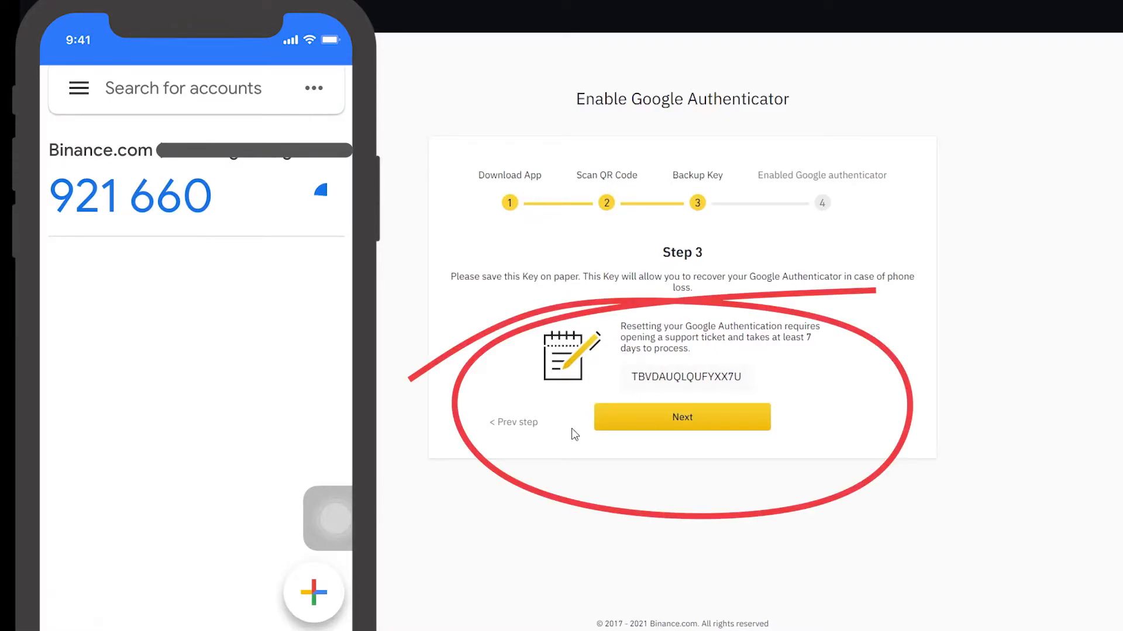
{"action": "left_click", "coordinate": [513, 421]}
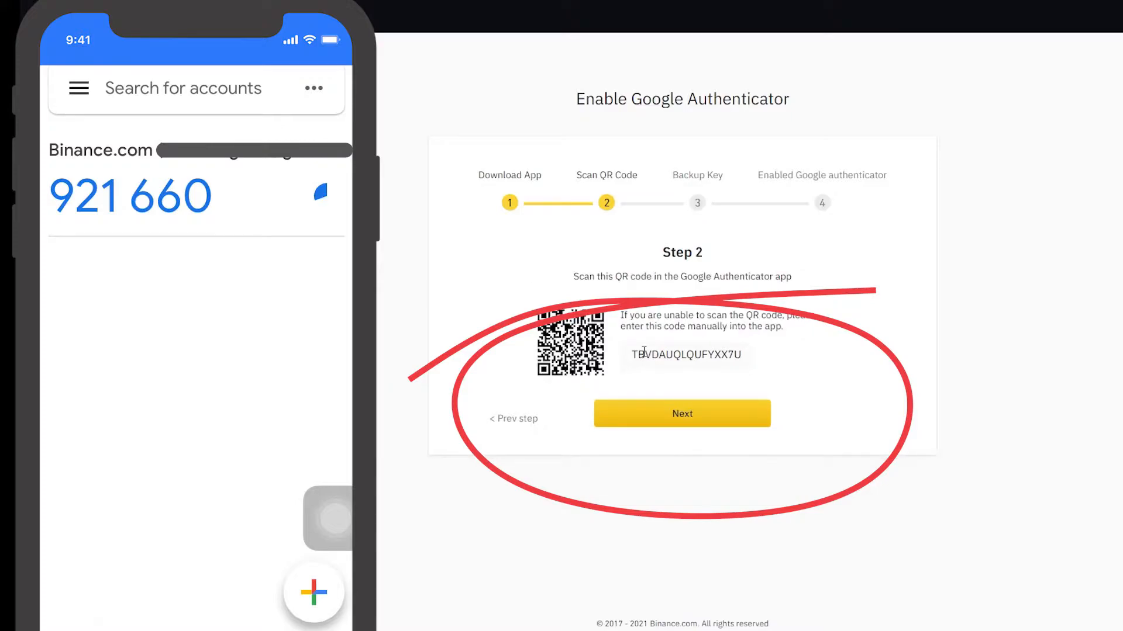
{"action": "left_click", "coordinate": [681, 414]}
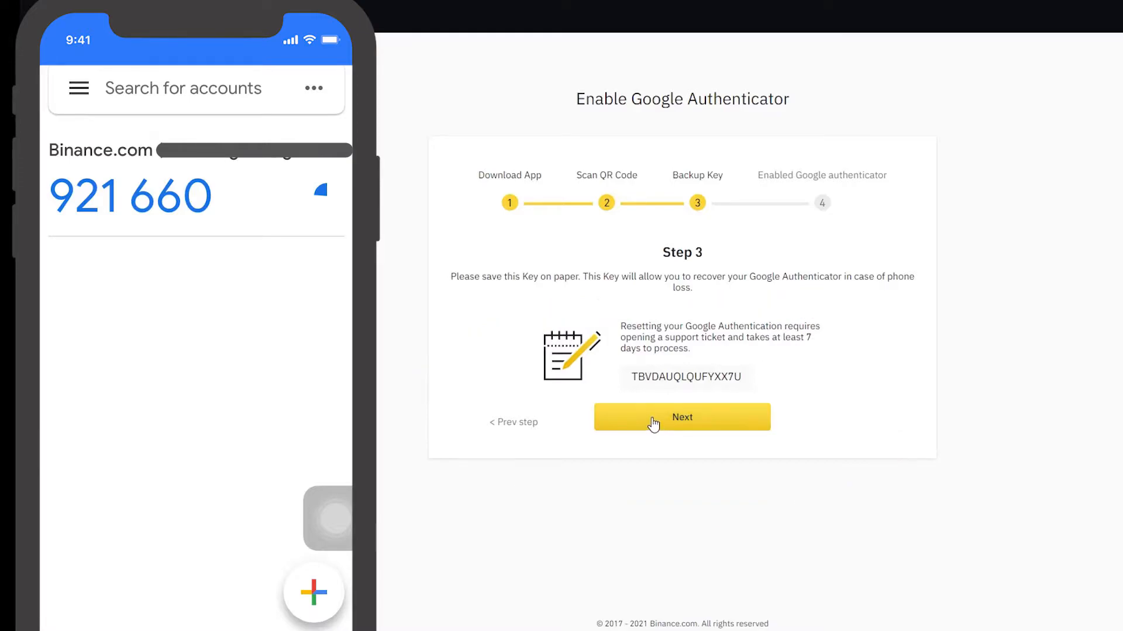
Advance to Step 4 and select the Google and e-mail verification code fields
{"action": "left_click", "coordinate": [681, 418]}
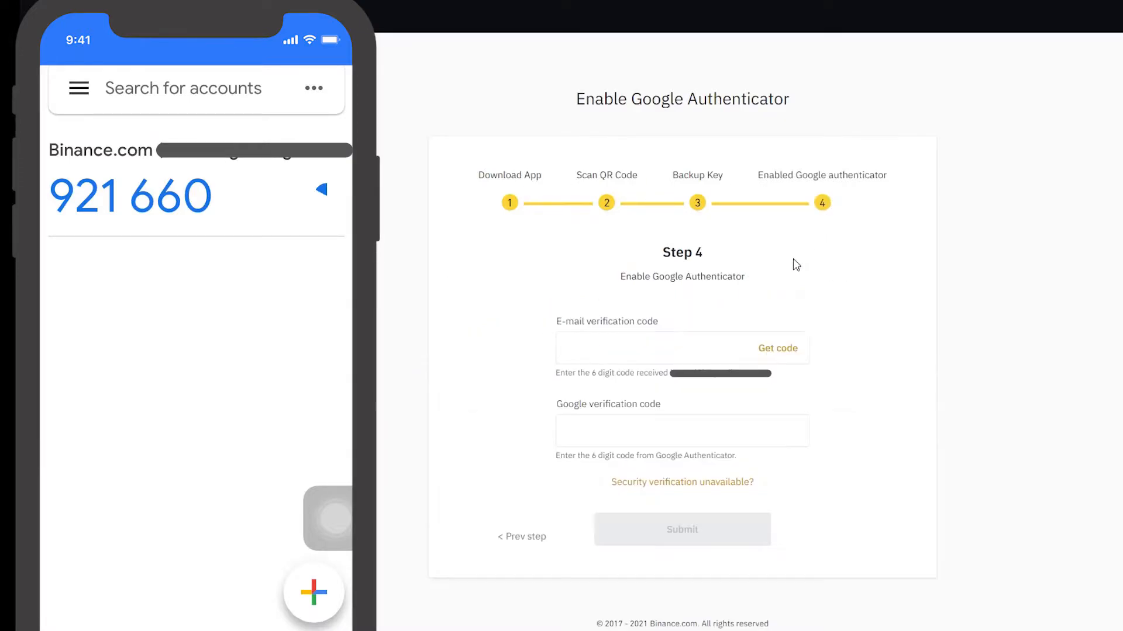
{"action": "left_click", "coordinate": [681, 430]}
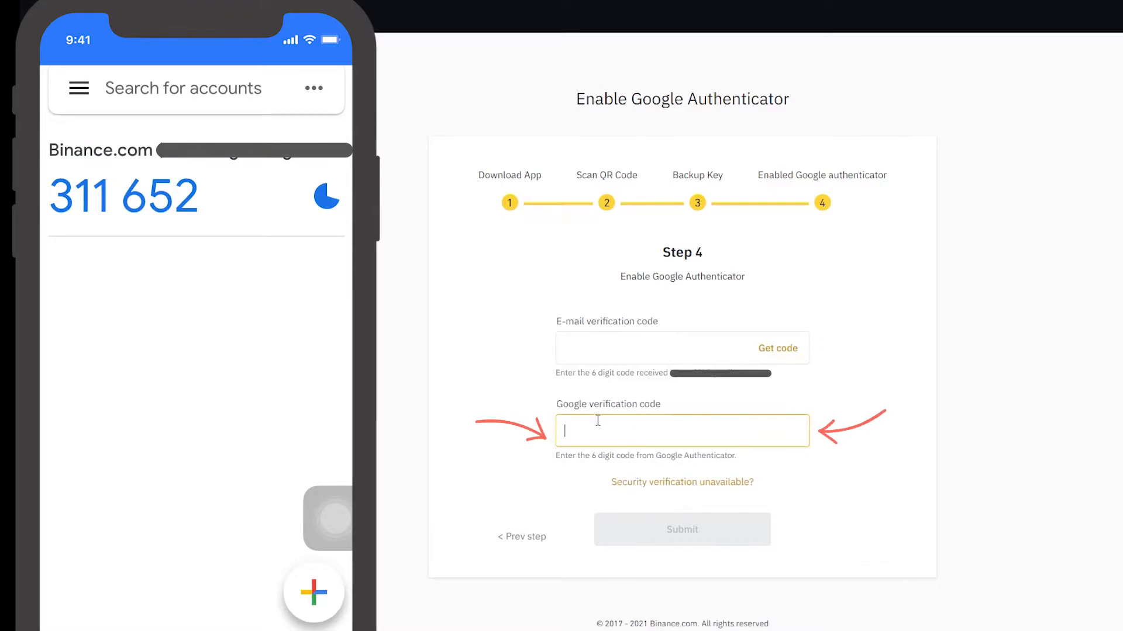
{"action": "left_click", "coordinate": [680, 348]}
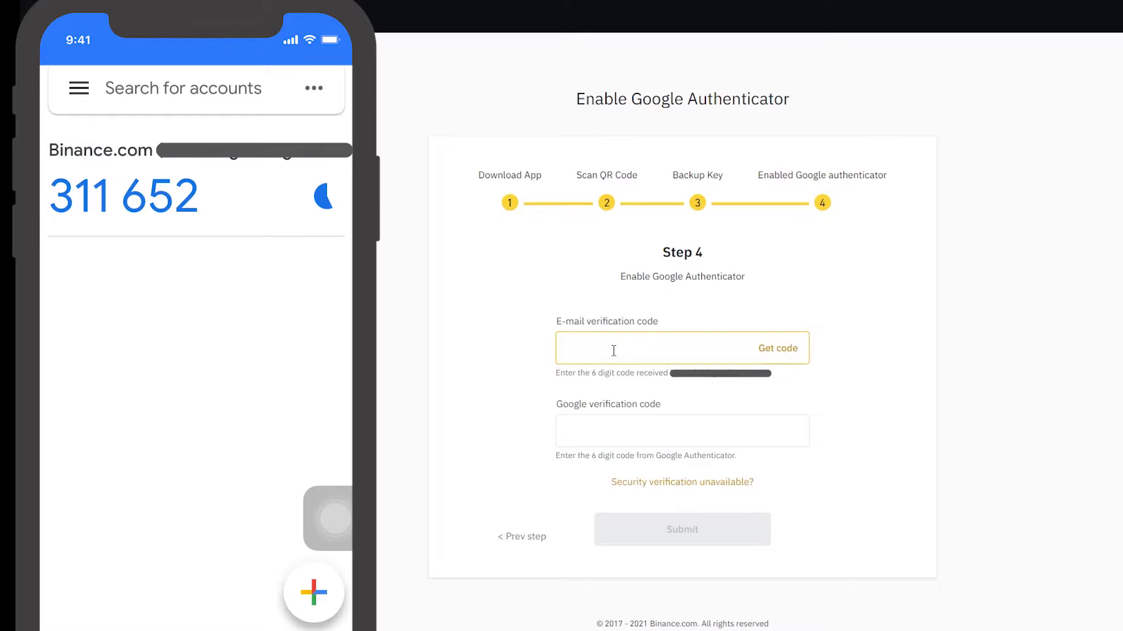
{"action": "mouse_move", "coordinate": [532, 394]}
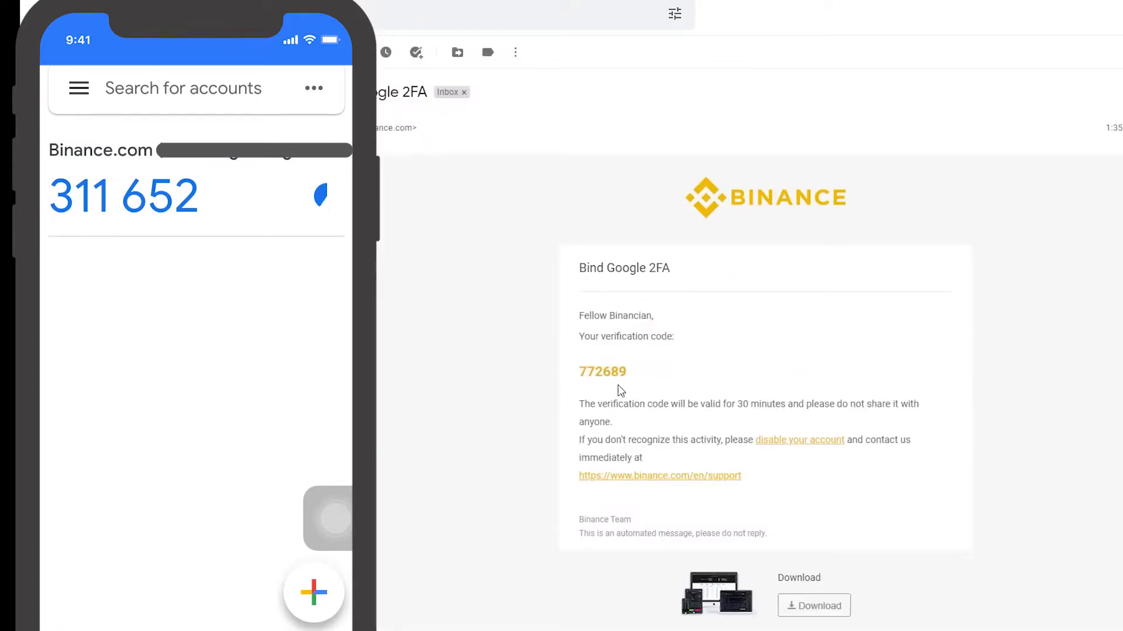
{"action": "mouse_move", "coordinate": [460, 284]}
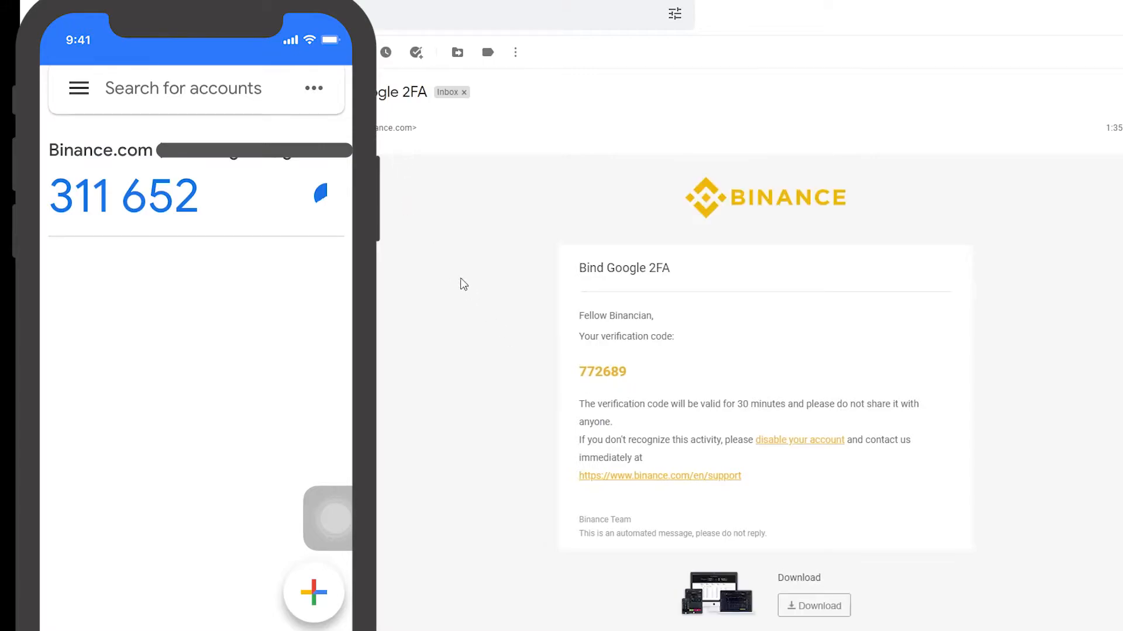
{"action": "double_click", "coordinate": [602, 372]}
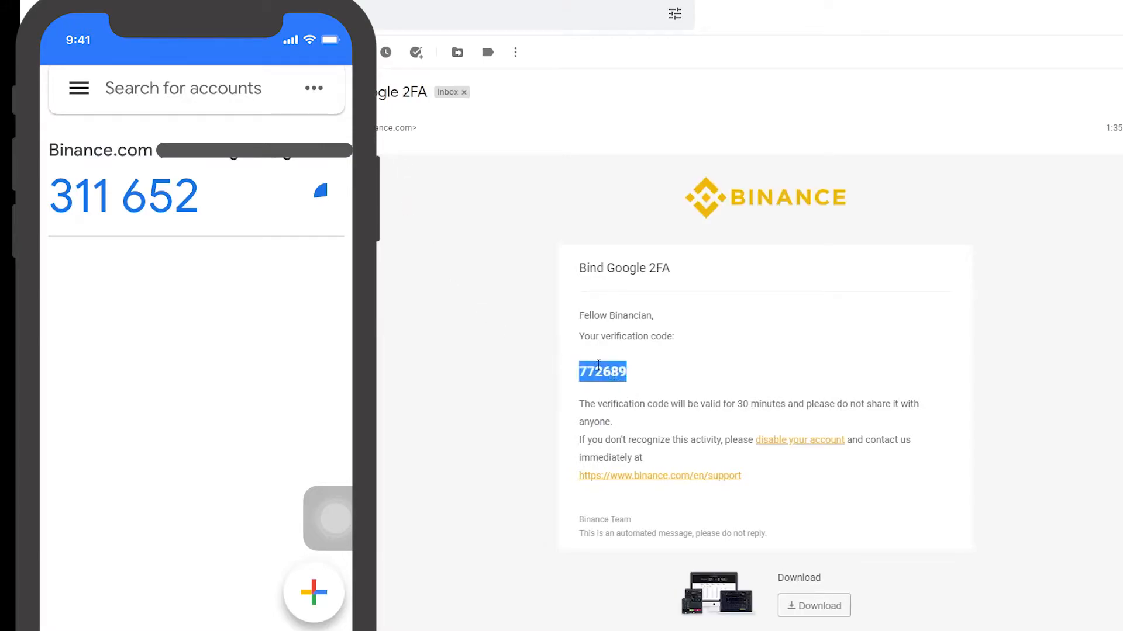
{"action": "left_click", "coordinate": [635, 378]}
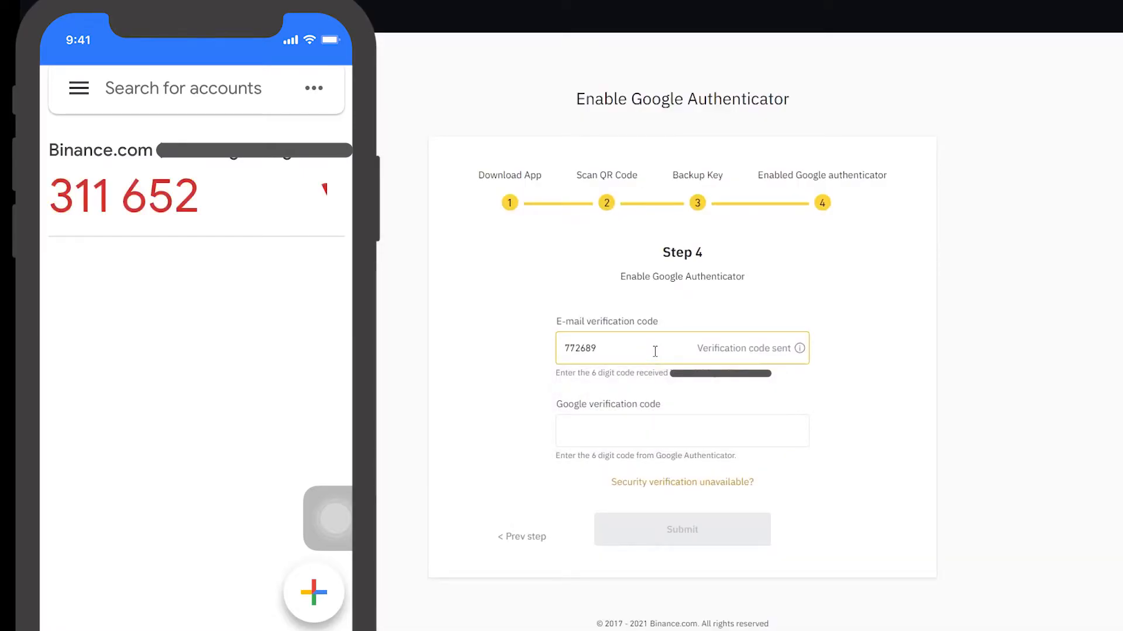
{"action": "left_click", "coordinate": [681, 431]}
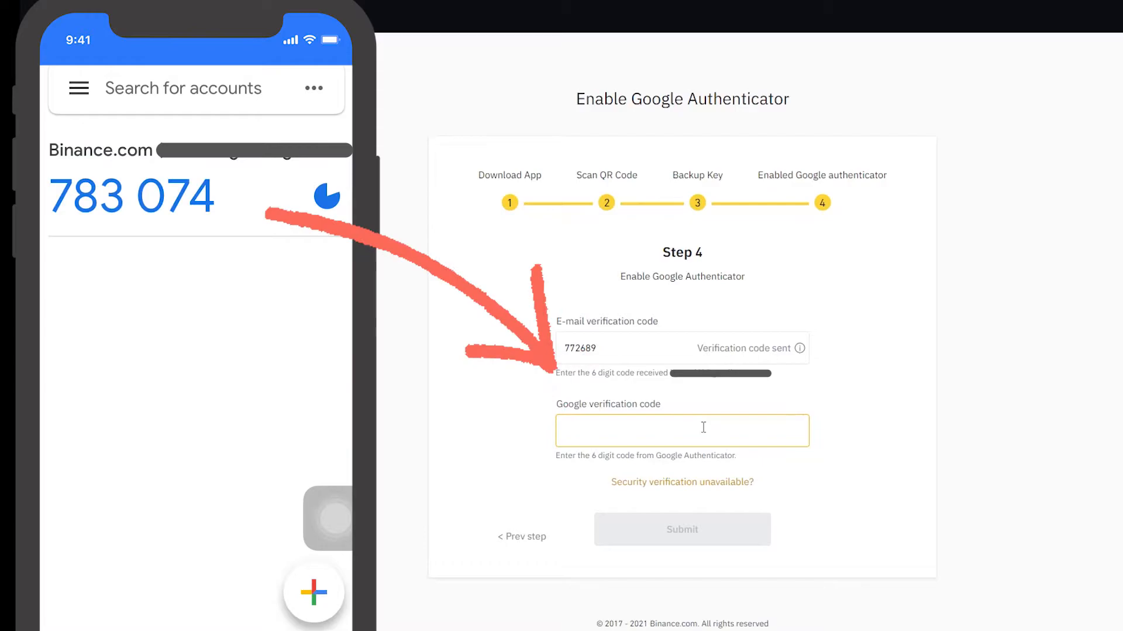
{"action": "left_click", "coordinate": [681, 431]}
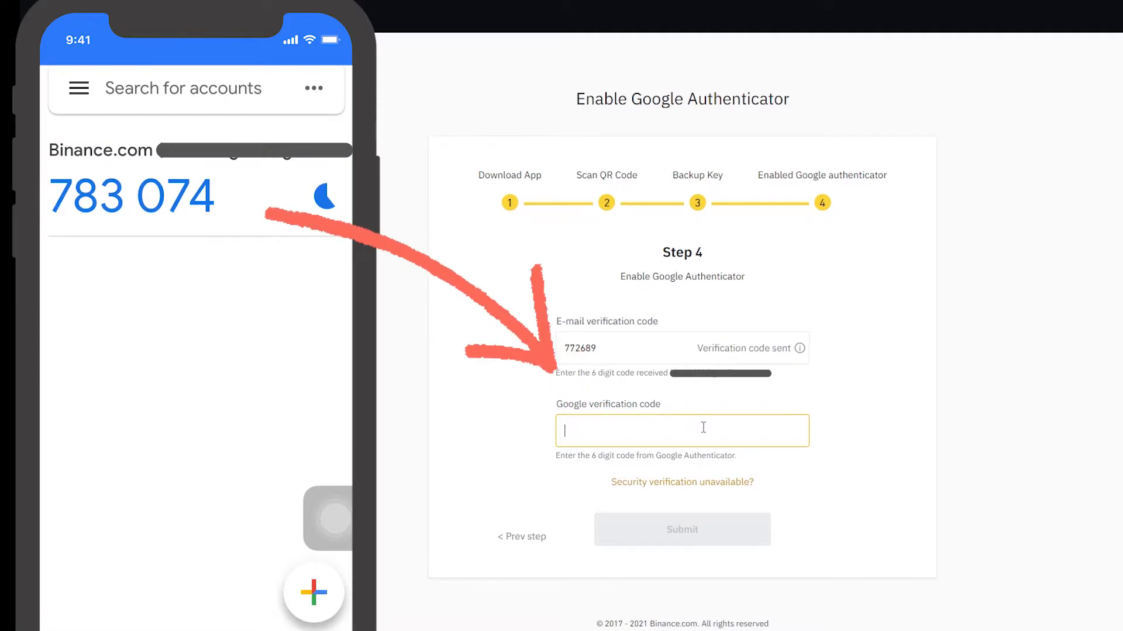
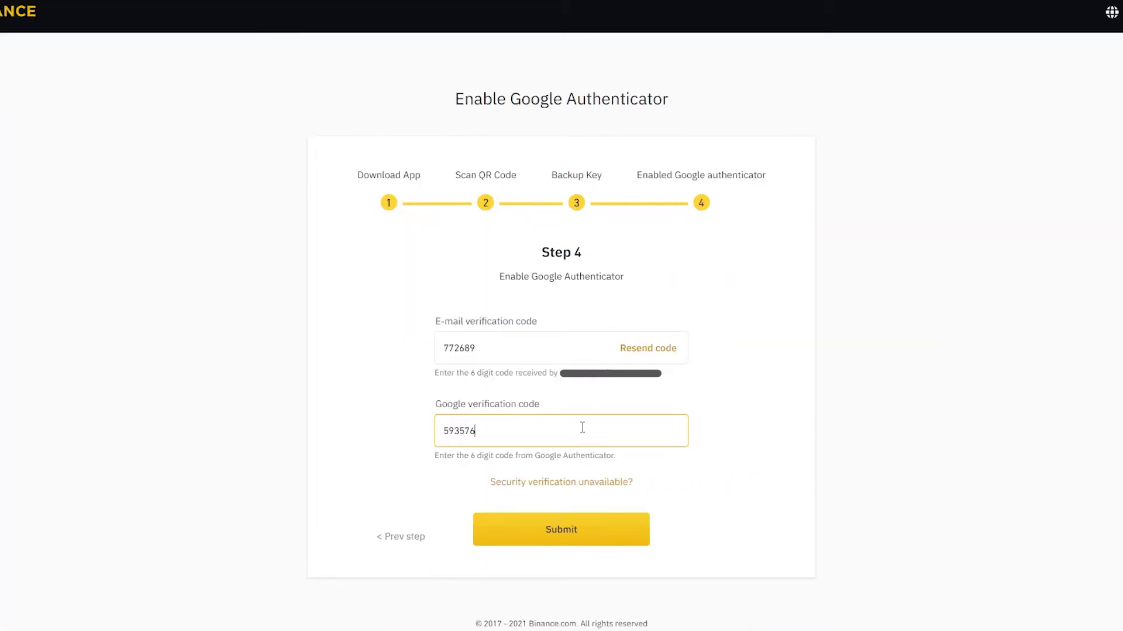
{"action": "left_click", "coordinate": [560, 529]}
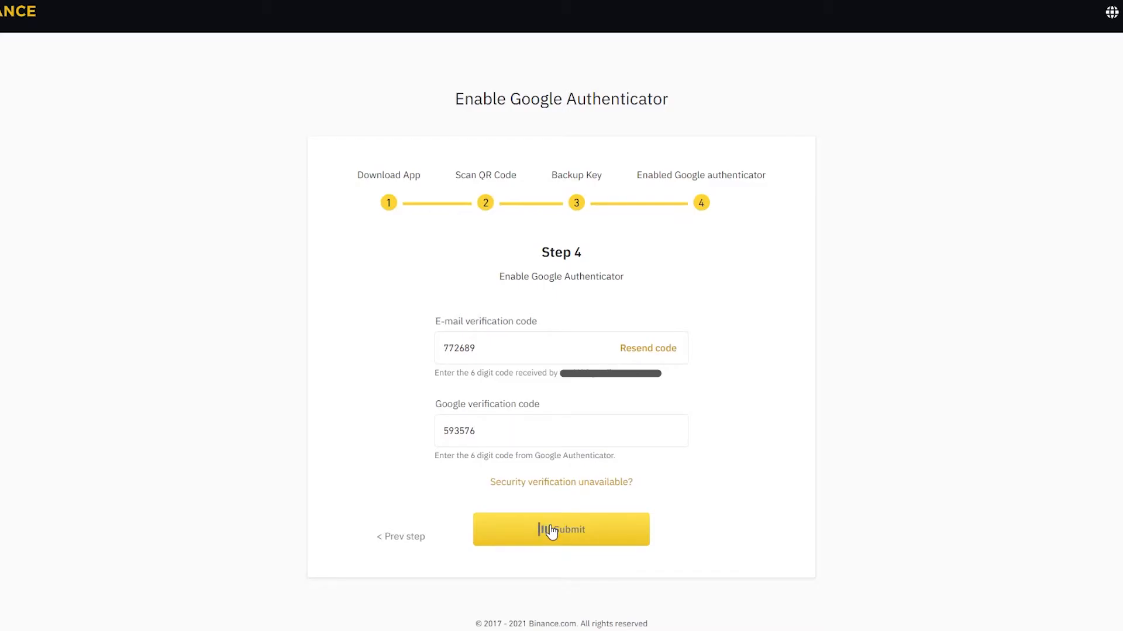
Confirm Google Authentication shows as enabled on the security page, then browse the Trade menu options
{"action": "left_click", "coordinate": [561, 529]}
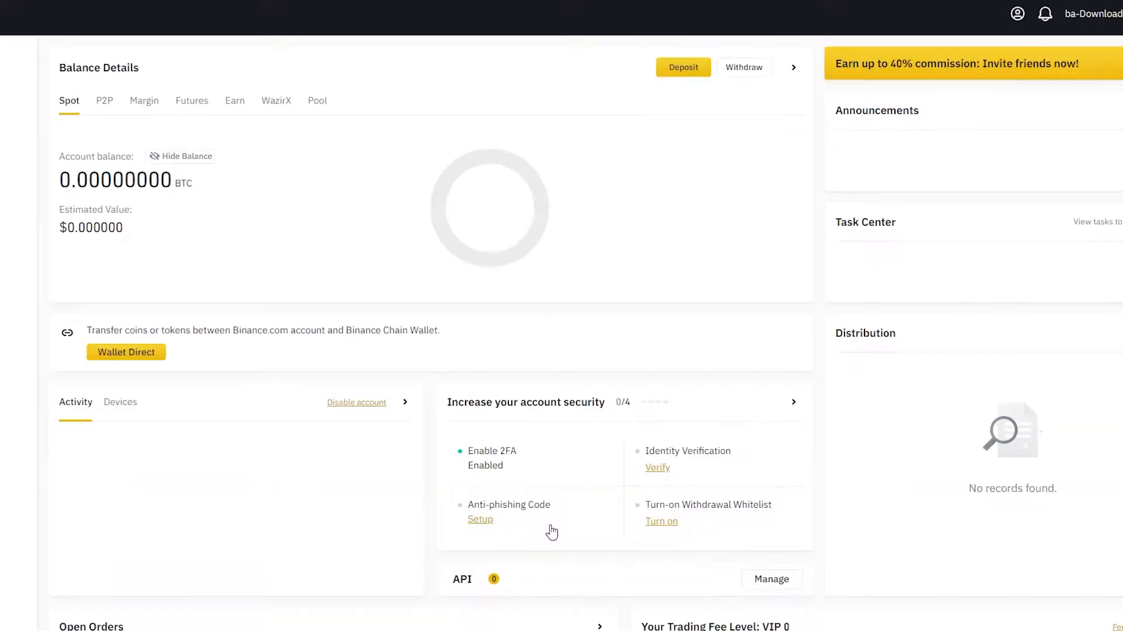
{"action": "scroll", "scroll_direction": "up", "scroll_amount": 3}
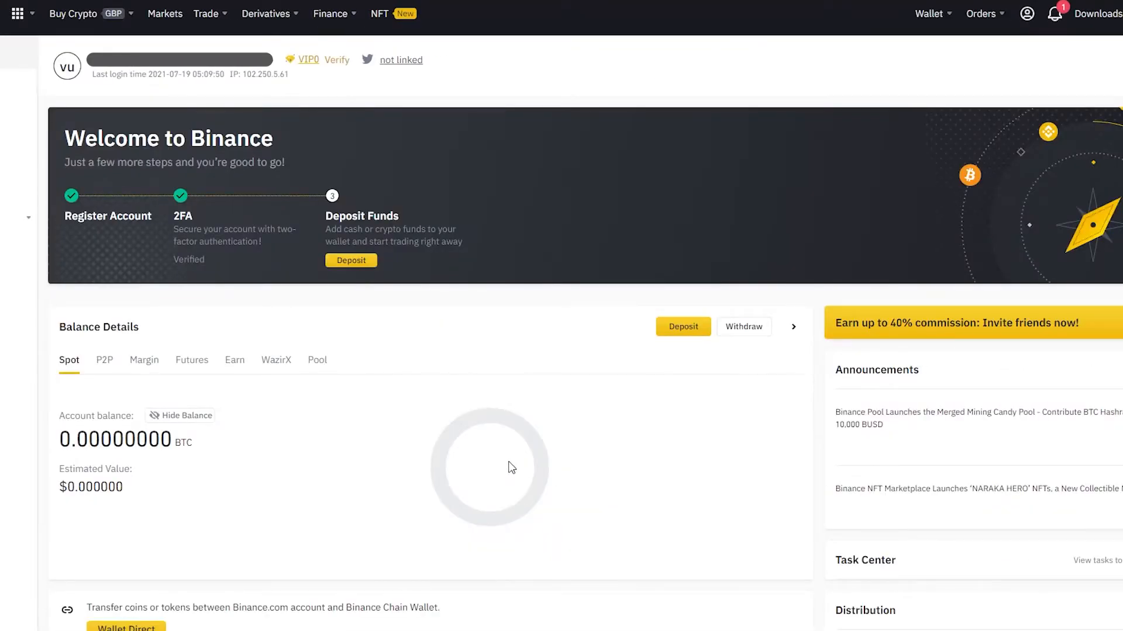
{"action": "mouse_move", "coordinate": [261, 466]}
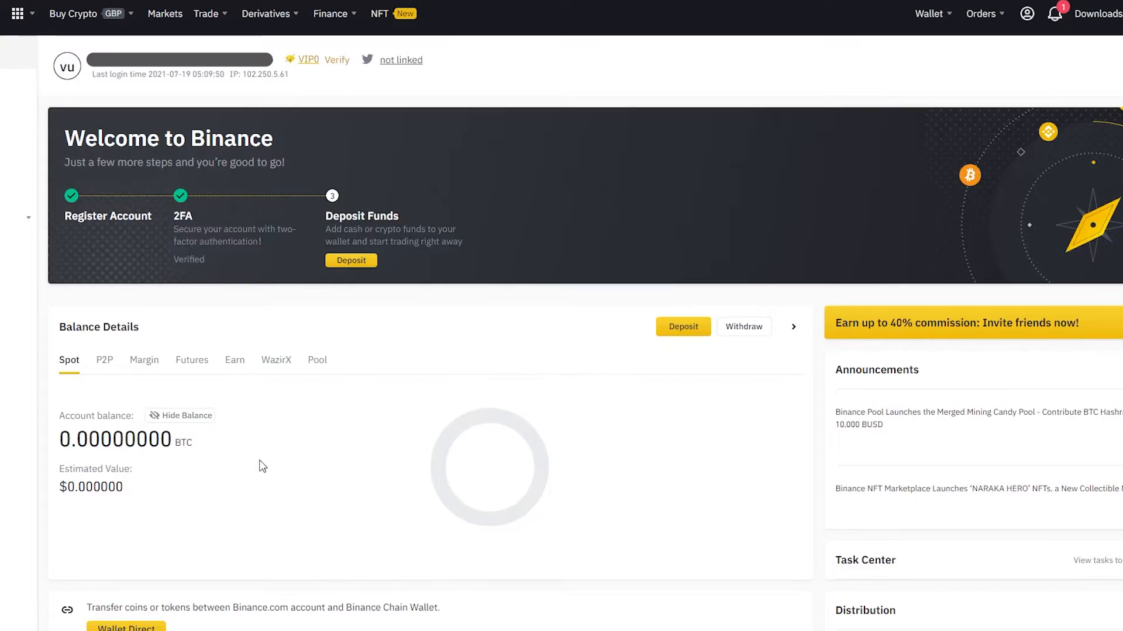
{"action": "double_click", "coordinate": [115, 440]}
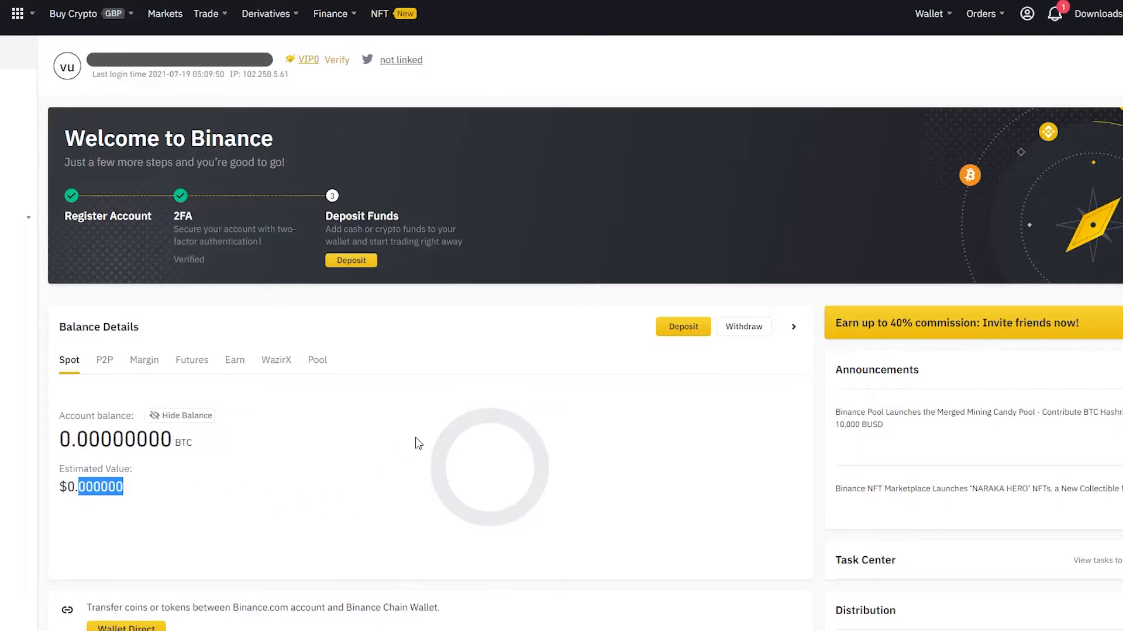
{"action": "scroll", "scroll_direction": "up", "scroll_amount": 3}
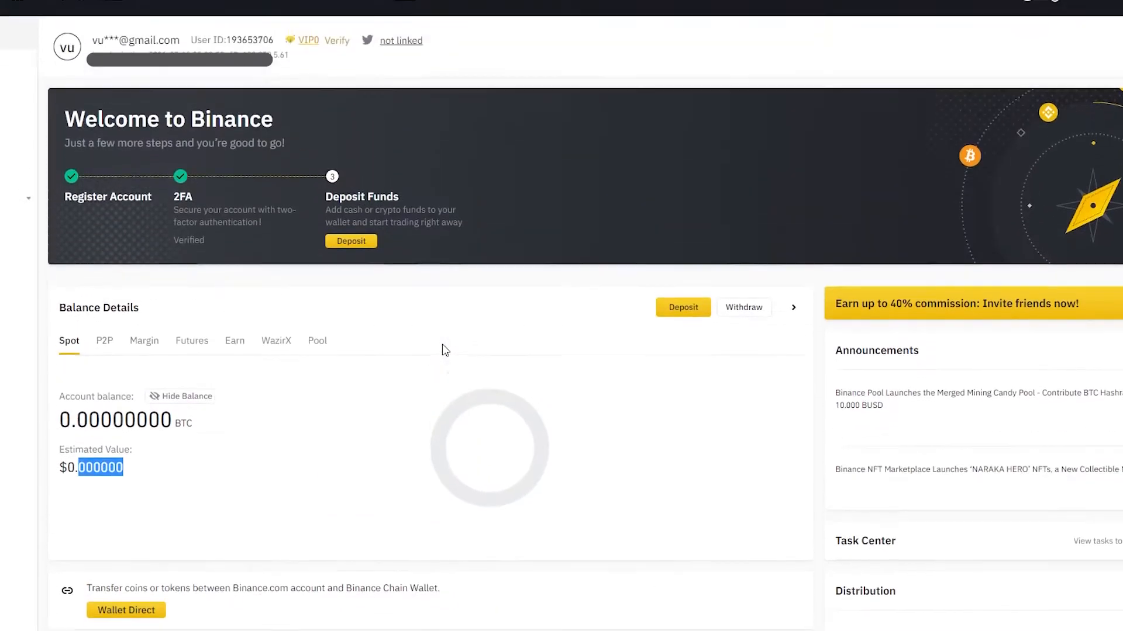
{"action": "left_click", "coordinate": [207, 13]}
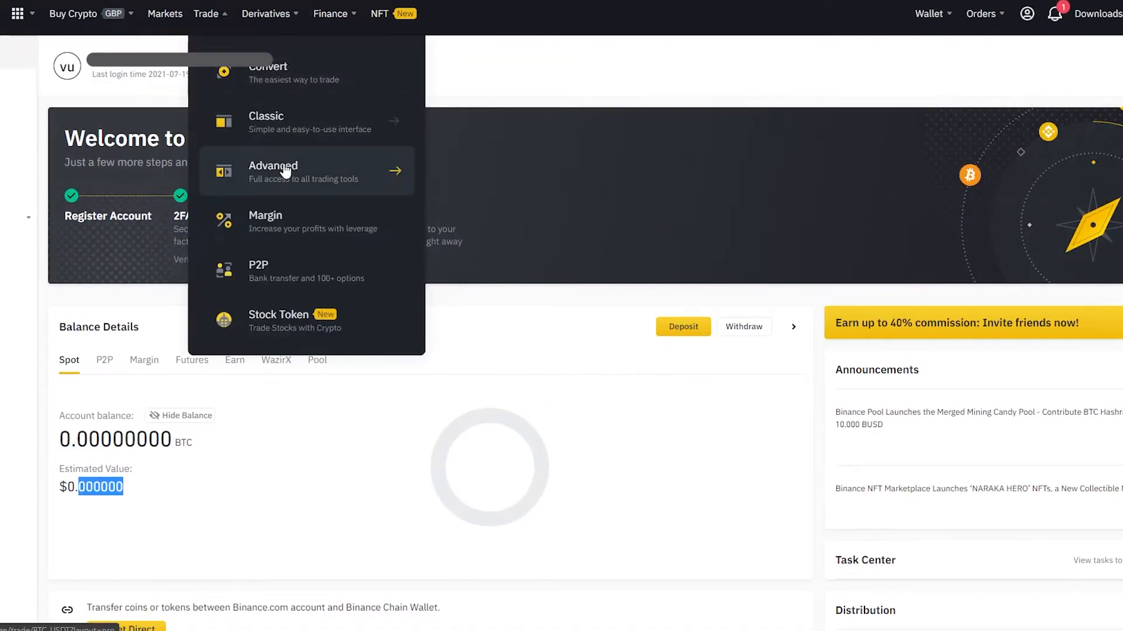
{"action": "mouse_move", "coordinate": [286, 130]}
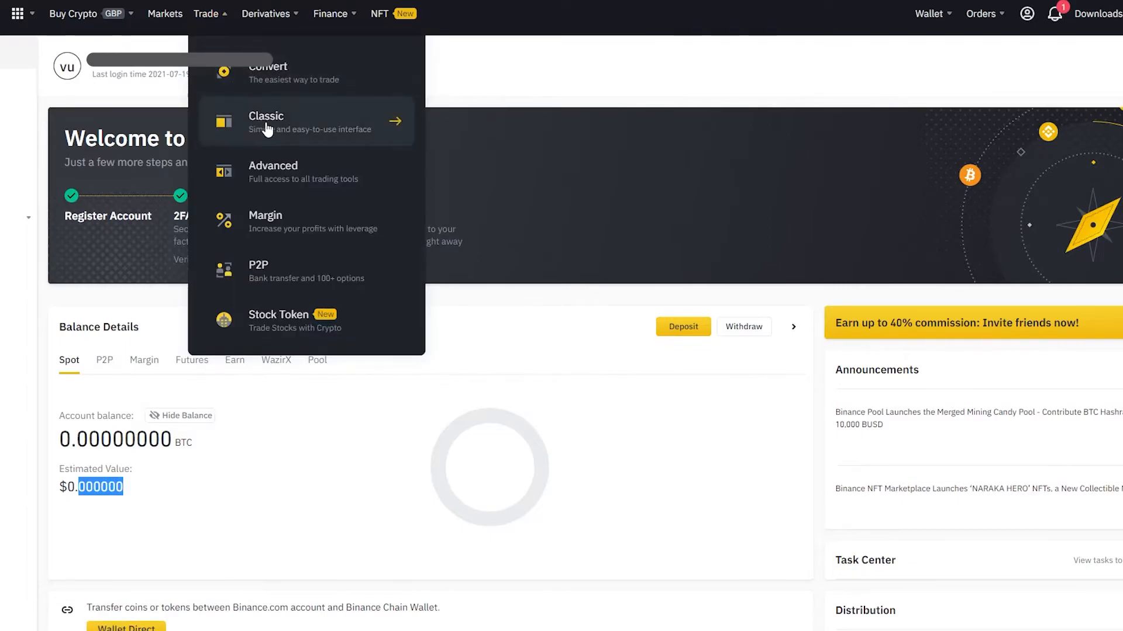
{"action": "mouse_move", "coordinate": [287, 220]}
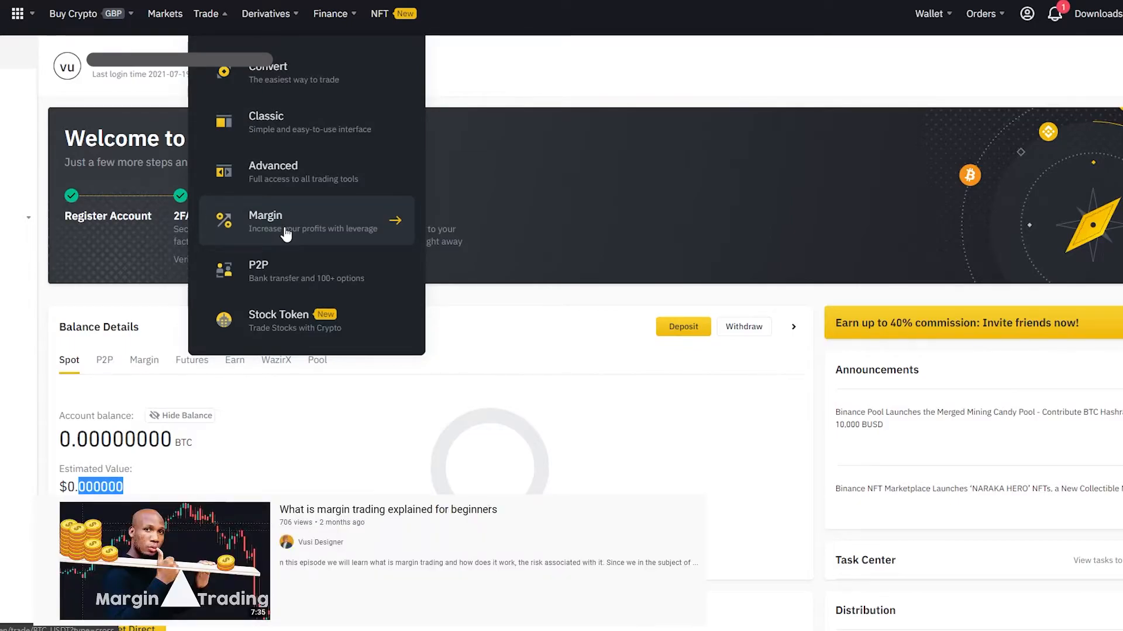
{"action": "left_click", "coordinate": [265, 221]}
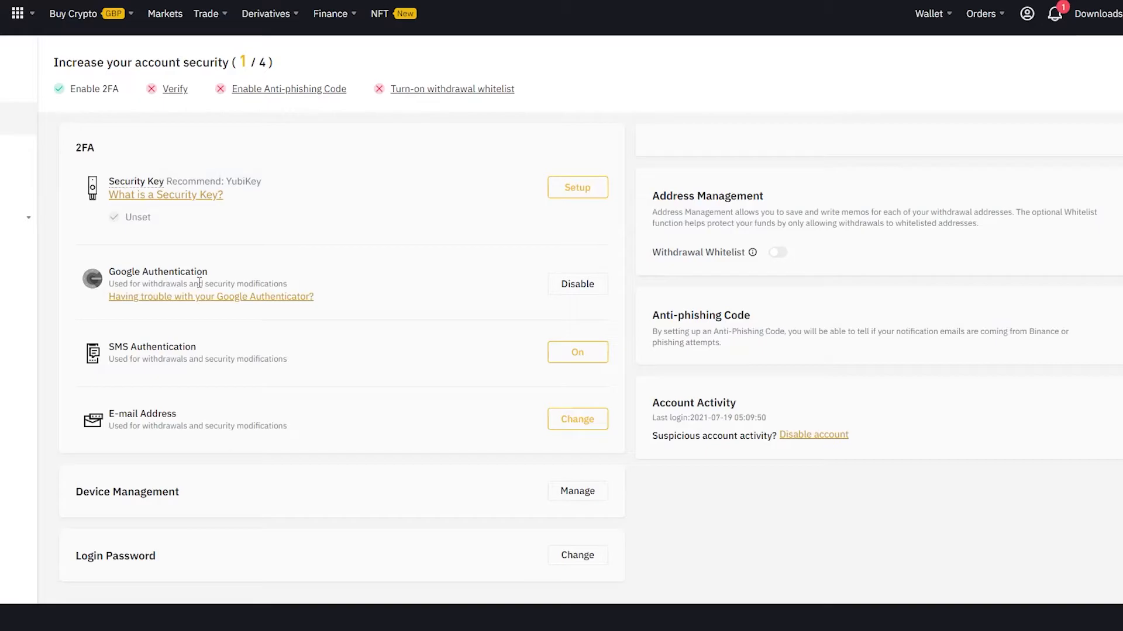
{"action": "mouse_move", "coordinate": [175, 106]}
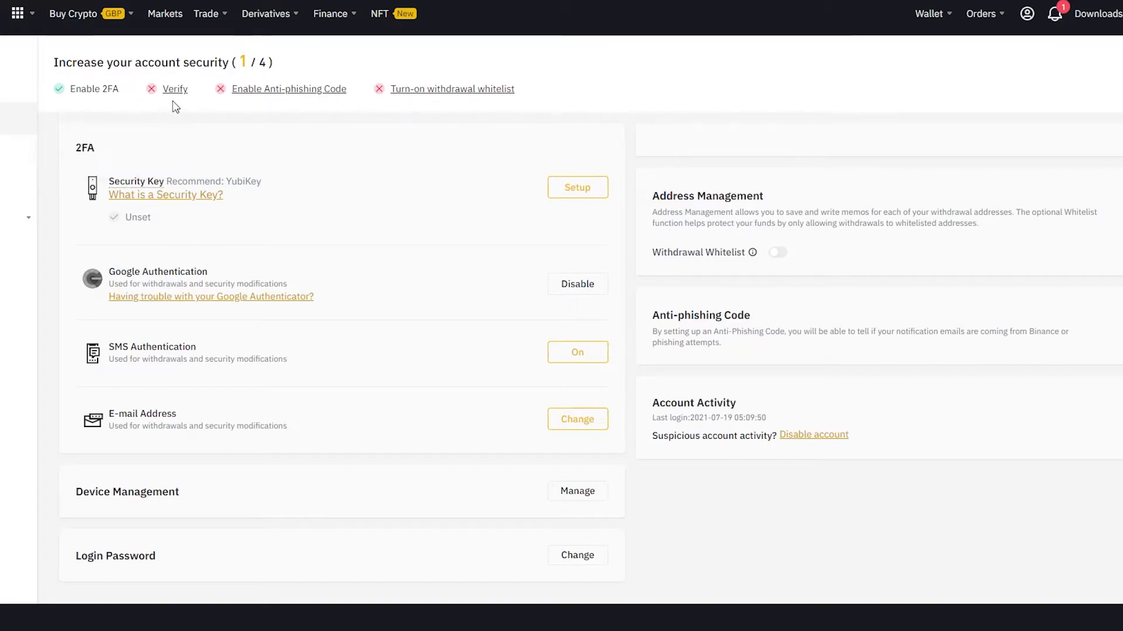
{"action": "mouse_move", "coordinate": [226, 332]}
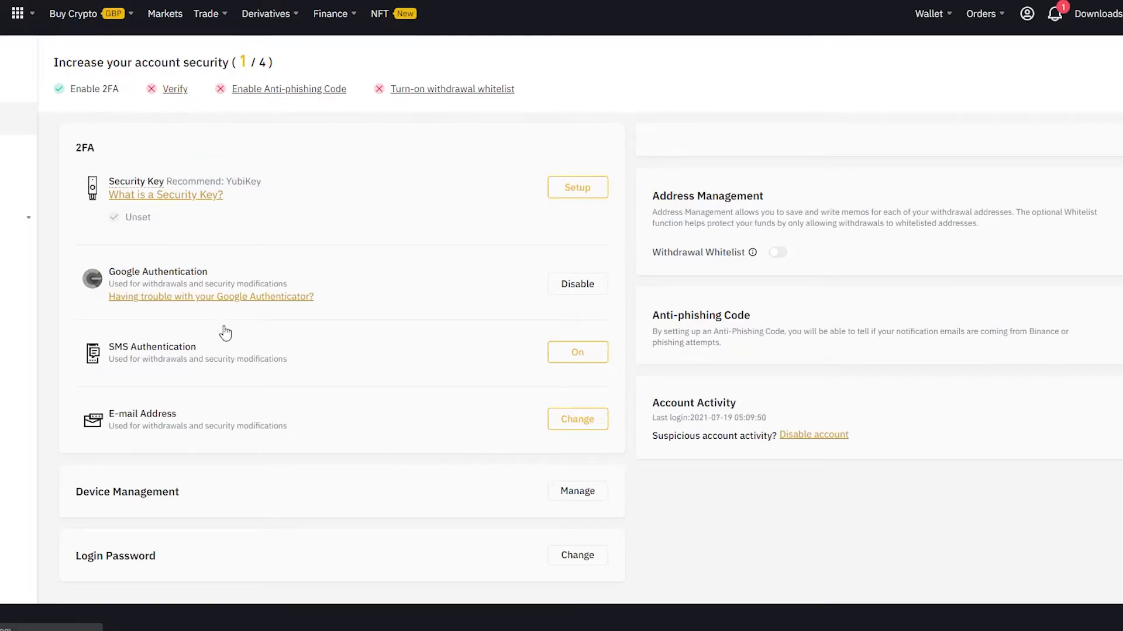
Follow the Verify link in the account security checklist
{"action": "left_click", "coordinate": [174, 88]}
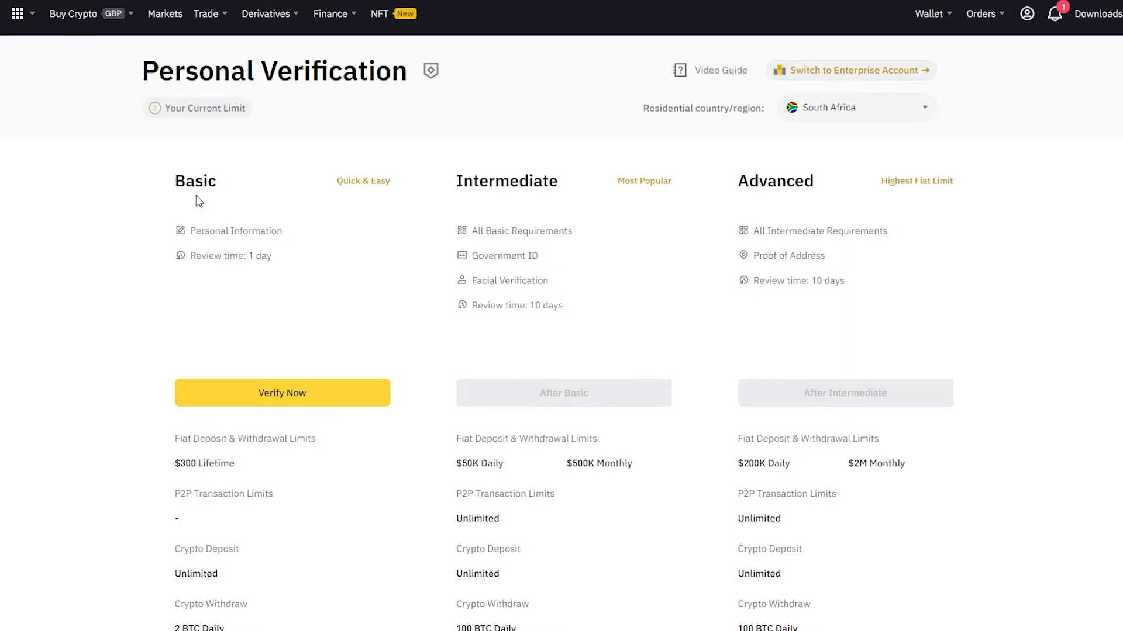
{"action": "mouse_move", "coordinate": [238, 435]}
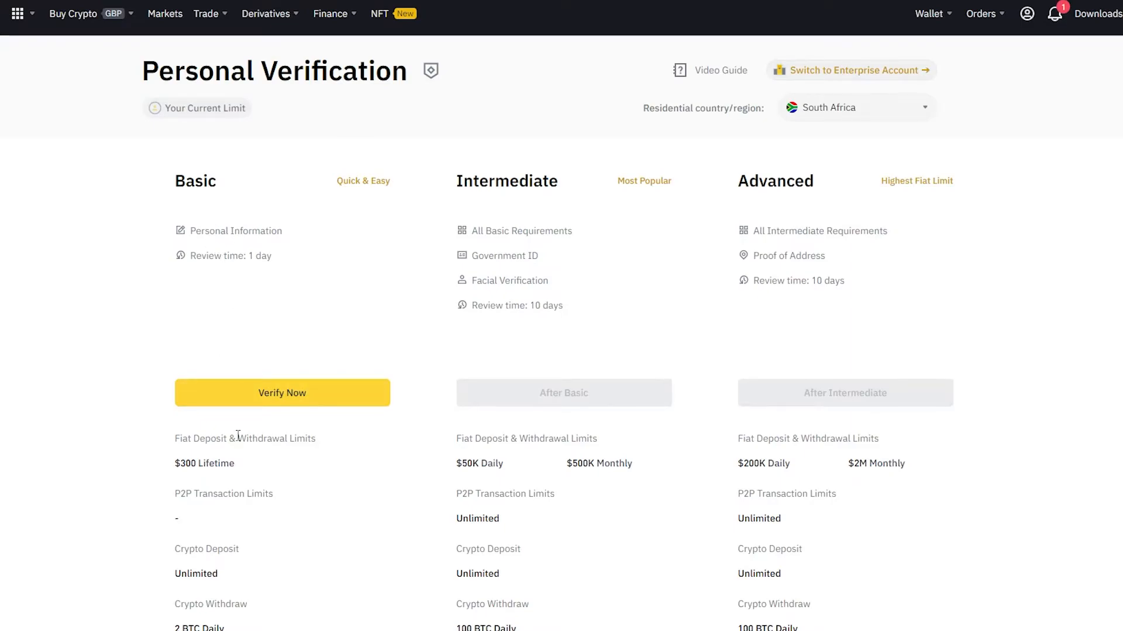
{"action": "mouse_move", "coordinate": [819, 461]}
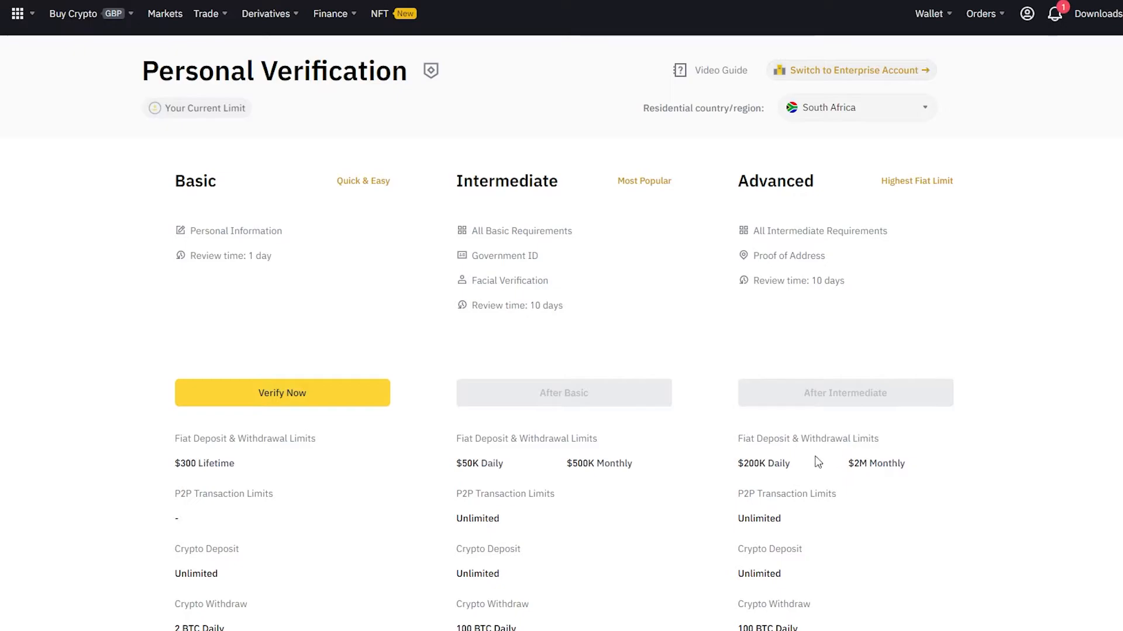
Review the Basic, Intermediate and Advanced tier limits, then choose Verify Now under Basic
{"action": "double_click", "coordinate": [874, 463]}
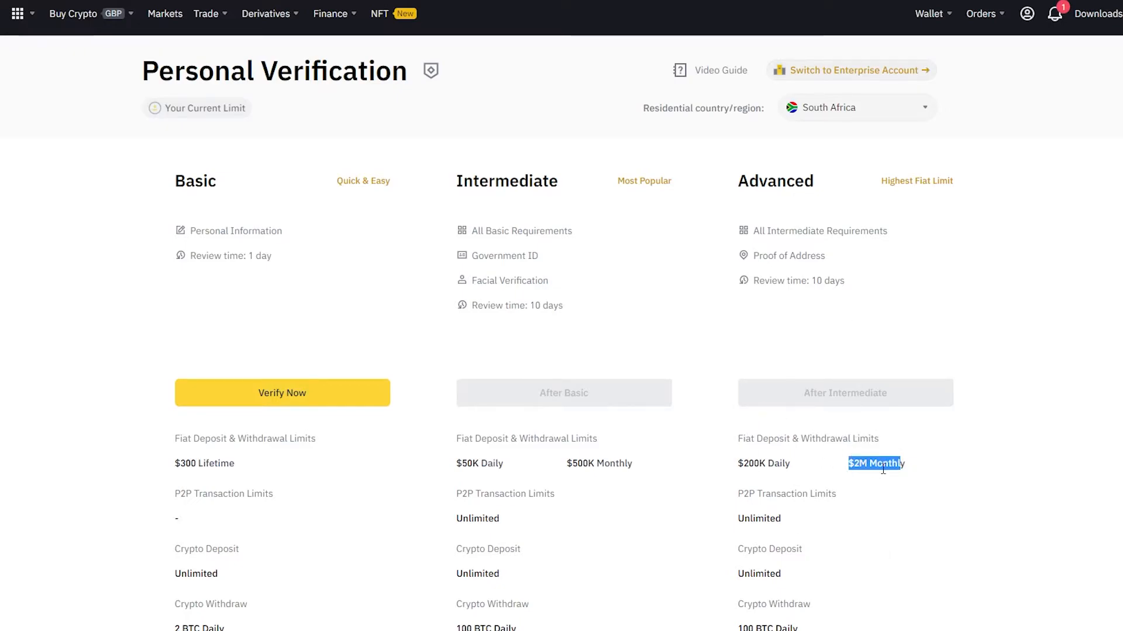
{"action": "scroll", "scroll_direction": "down", "scroll_amount": 3}
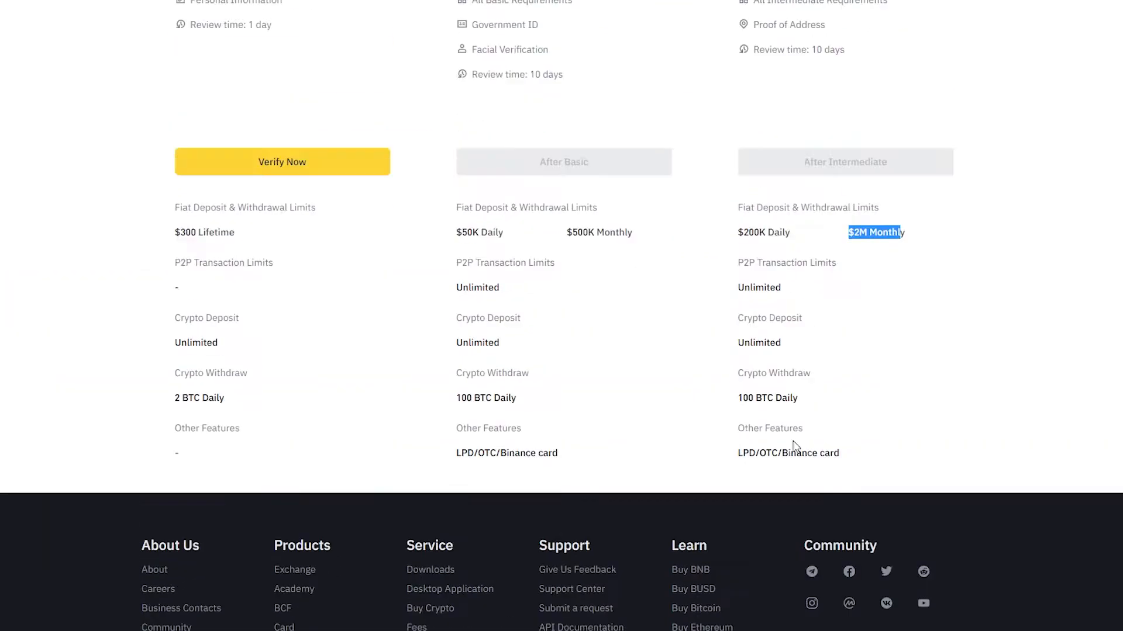
{"action": "scroll", "scroll_direction": "down", "scroll_amount": 3}
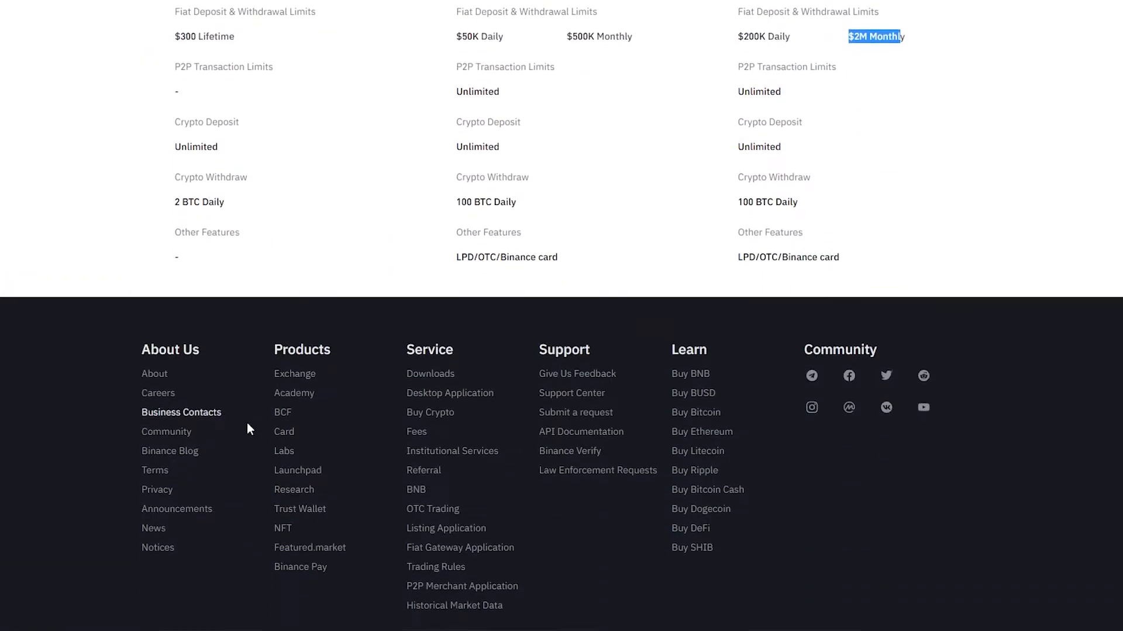
{"action": "scroll", "scroll_direction": "up", "scroll_amount": 3}
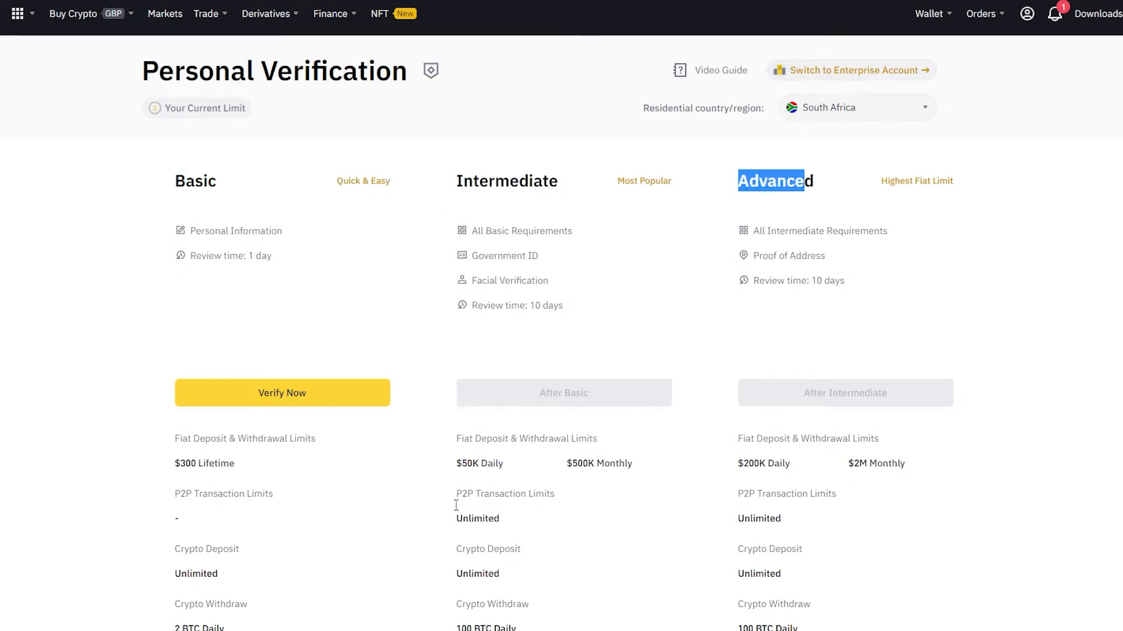
{"action": "mouse_move", "coordinate": [616, 476]}
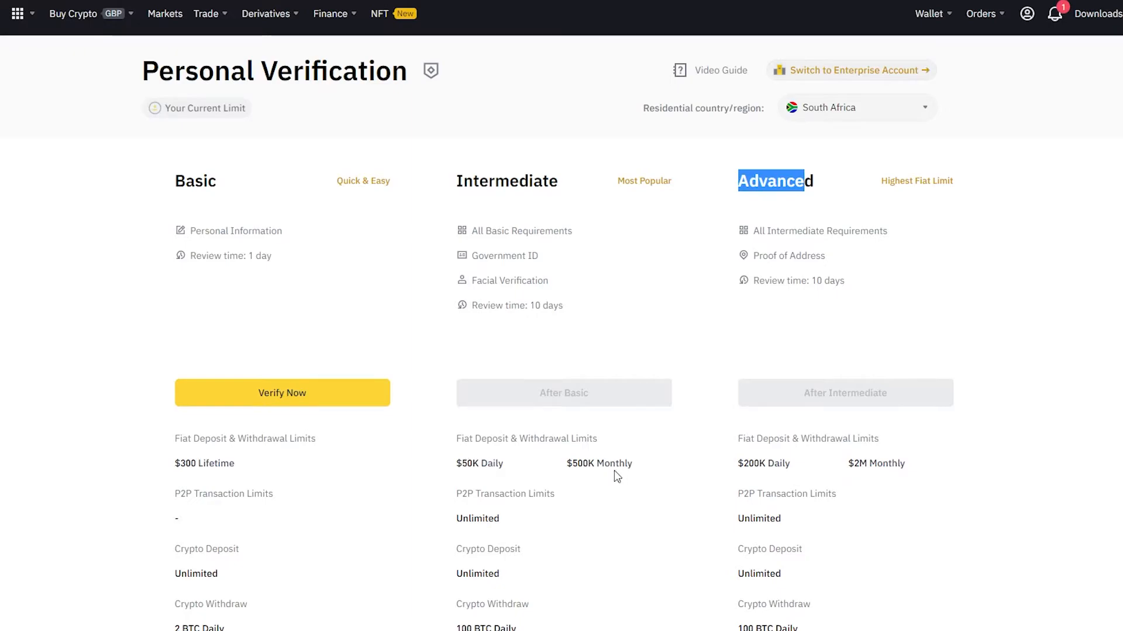
{"action": "mouse_move", "coordinate": [624, 477]}
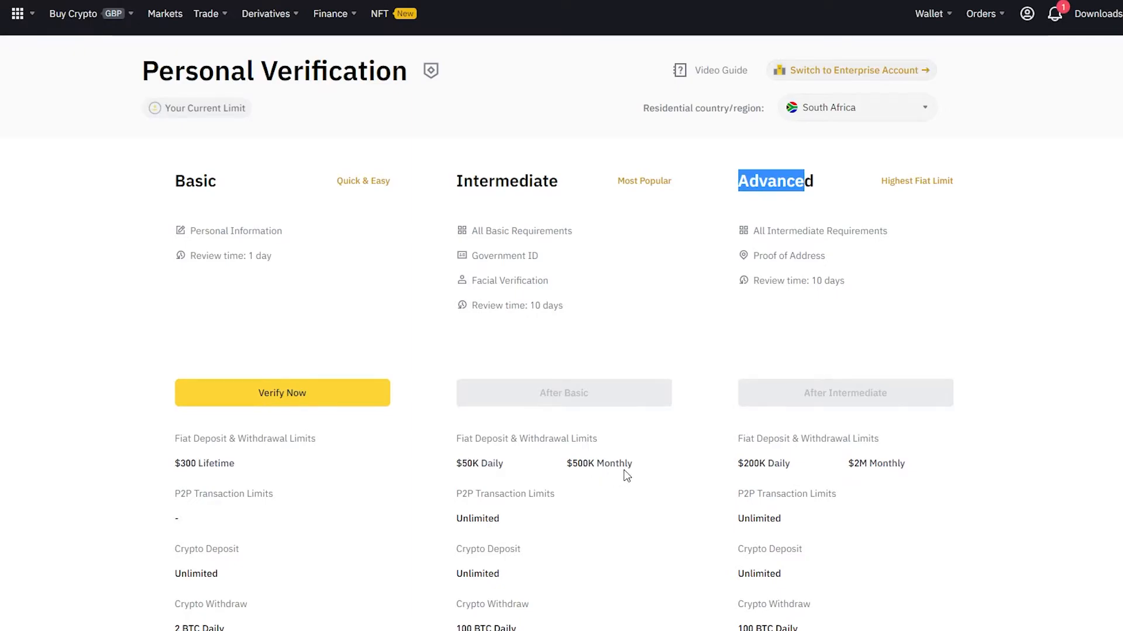
{"action": "mouse_move", "coordinate": [212, 442]}
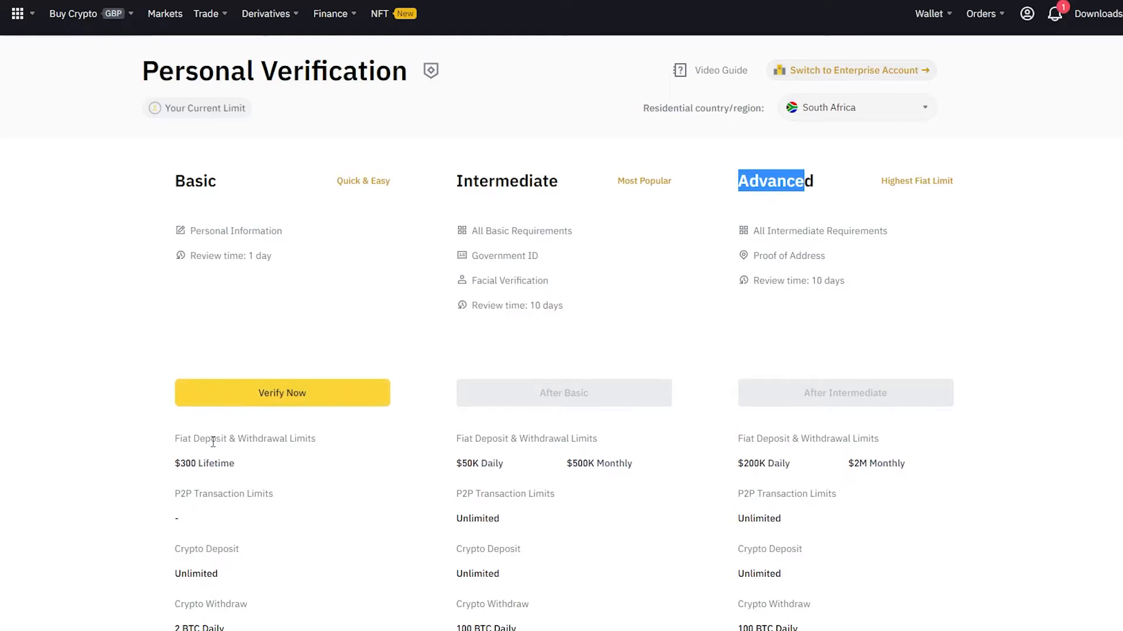
{"action": "mouse_move", "coordinate": [282, 393]}
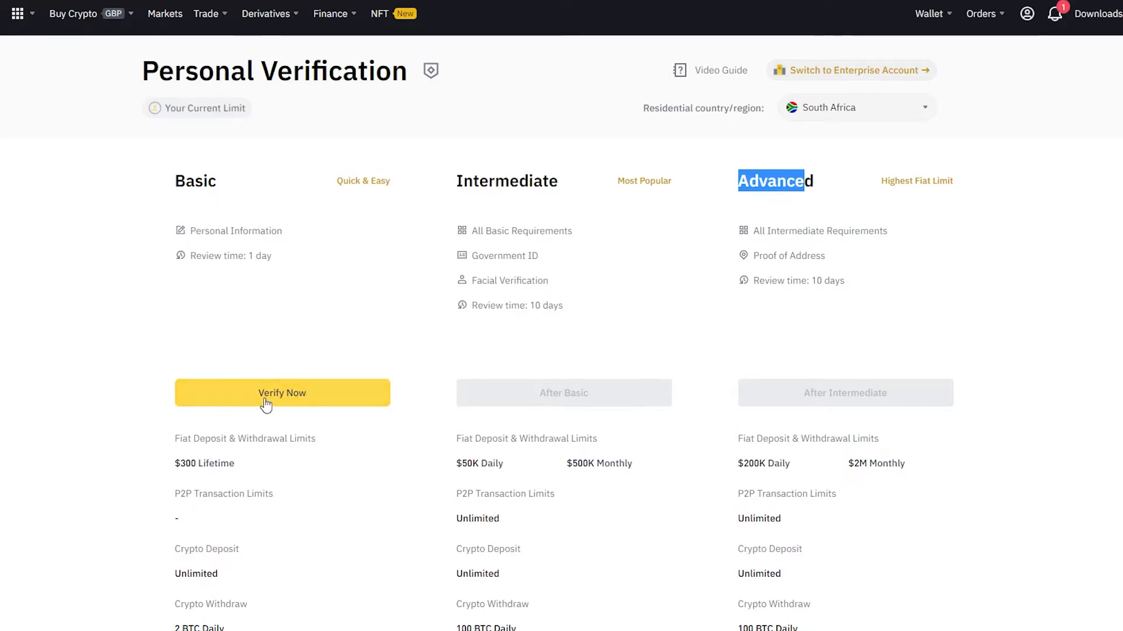
{"action": "left_click", "coordinate": [281, 393]}
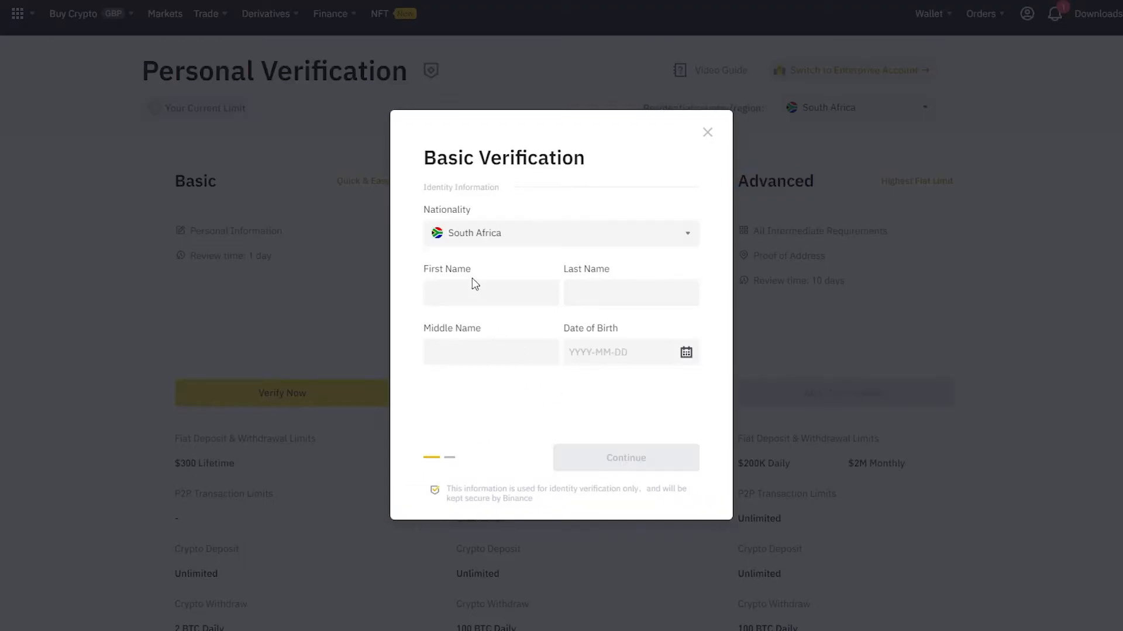
Submit first name, last name, birth date and address details, then dismiss the Basic verified popup
{"action": "left_click", "coordinate": [630, 293]}
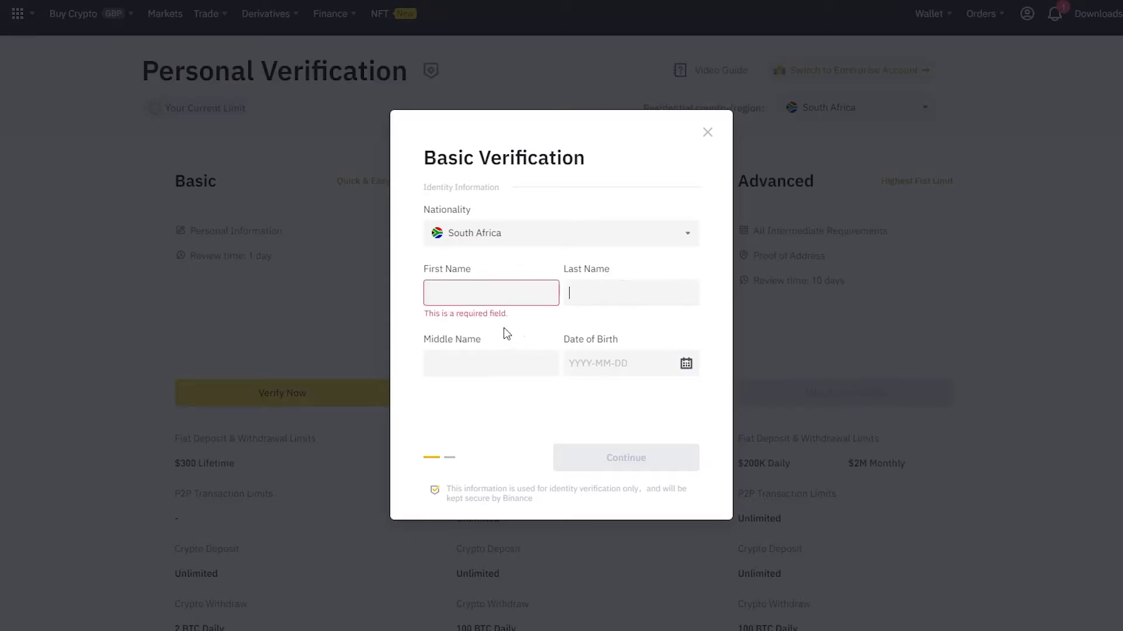
{"action": "left_click", "coordinate": [630, 292]}
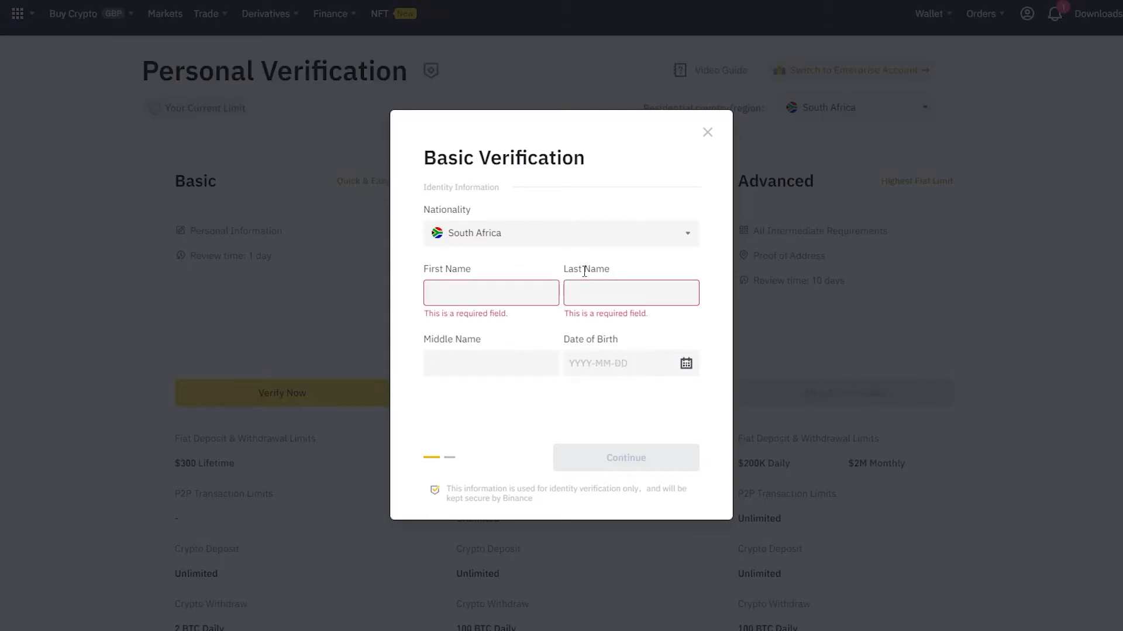
{"action": "left_click", "coordinate": [491, 292]}
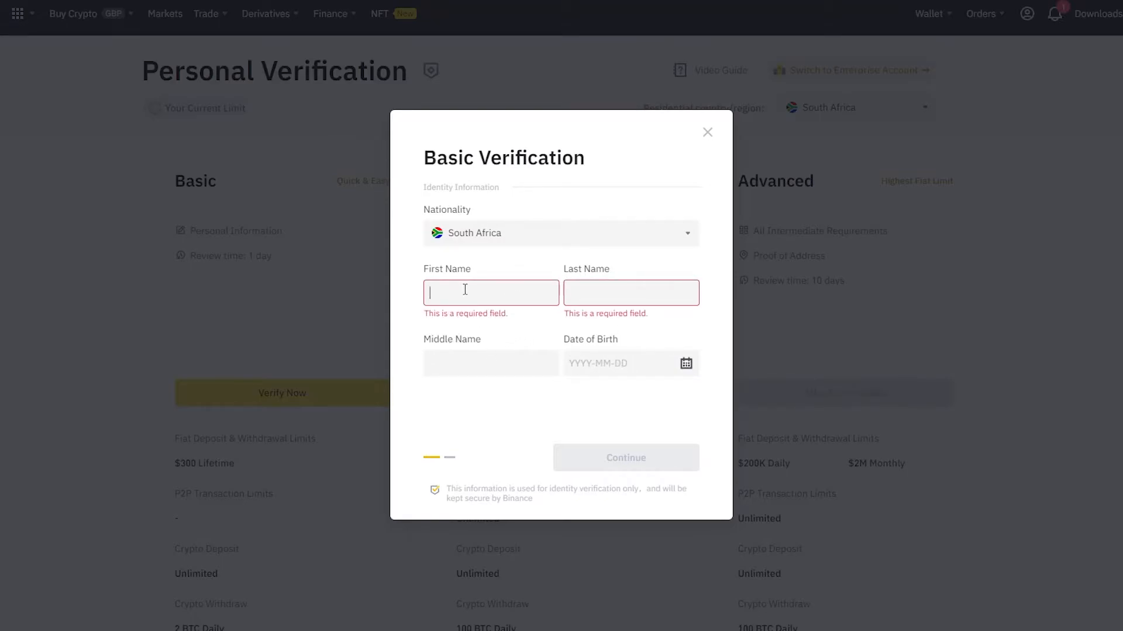
{"action": "left_click", "coordinate": [624, 457]}
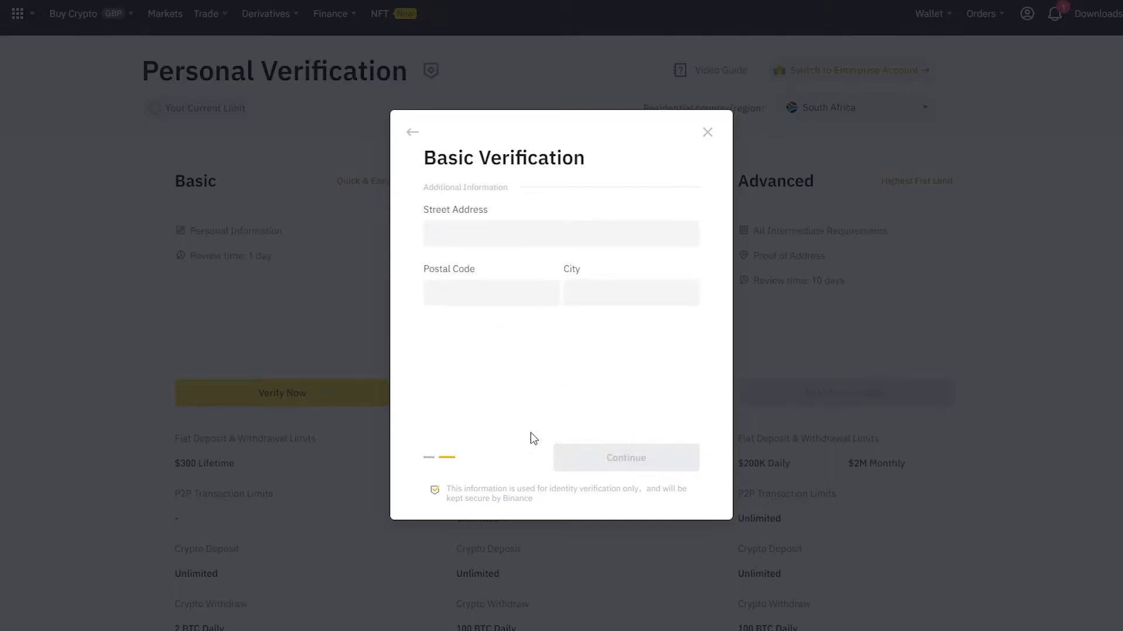
{"action": "left_click", "coordinate": [625, 457]}
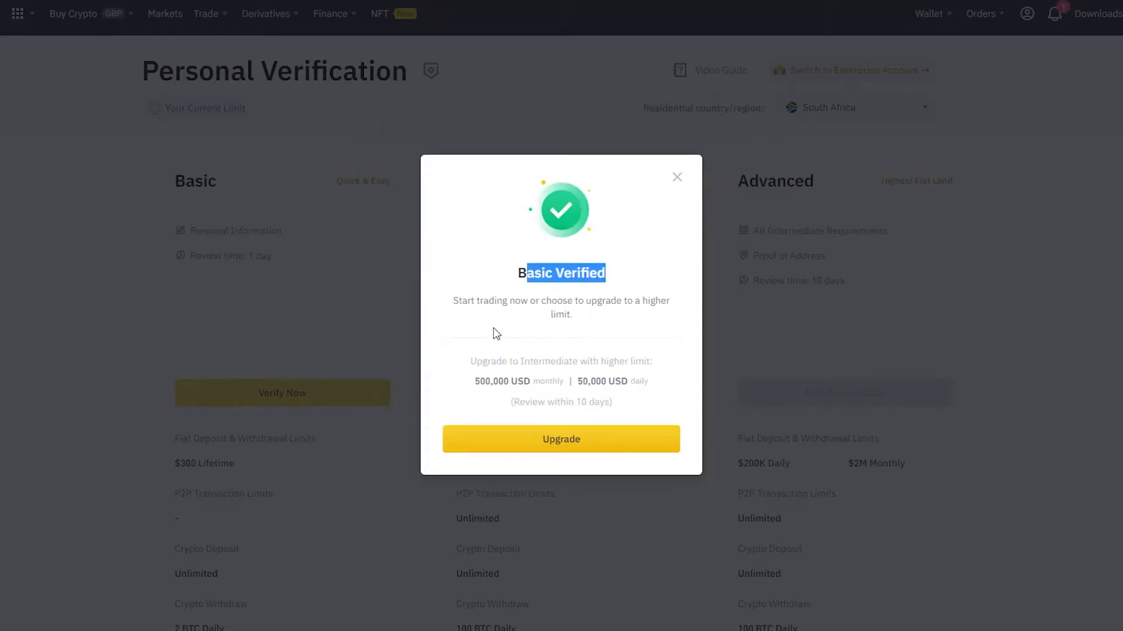
{"action": "mouse_move", "coordinate": [638, 317]}
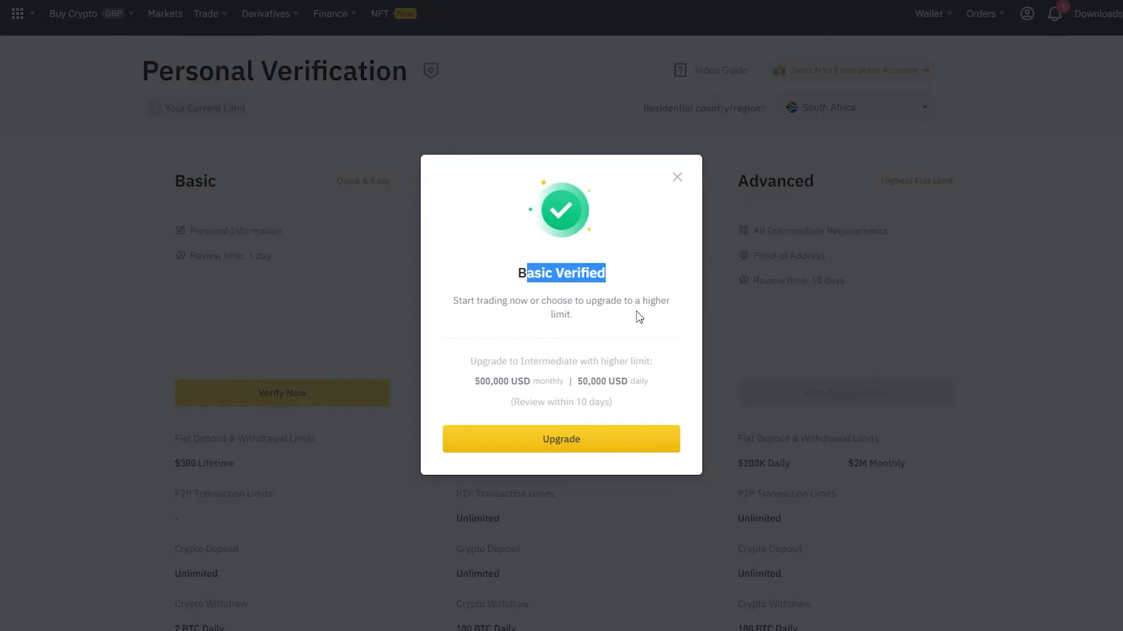
{"action": "left_click", "coordinate": [675, 177]}
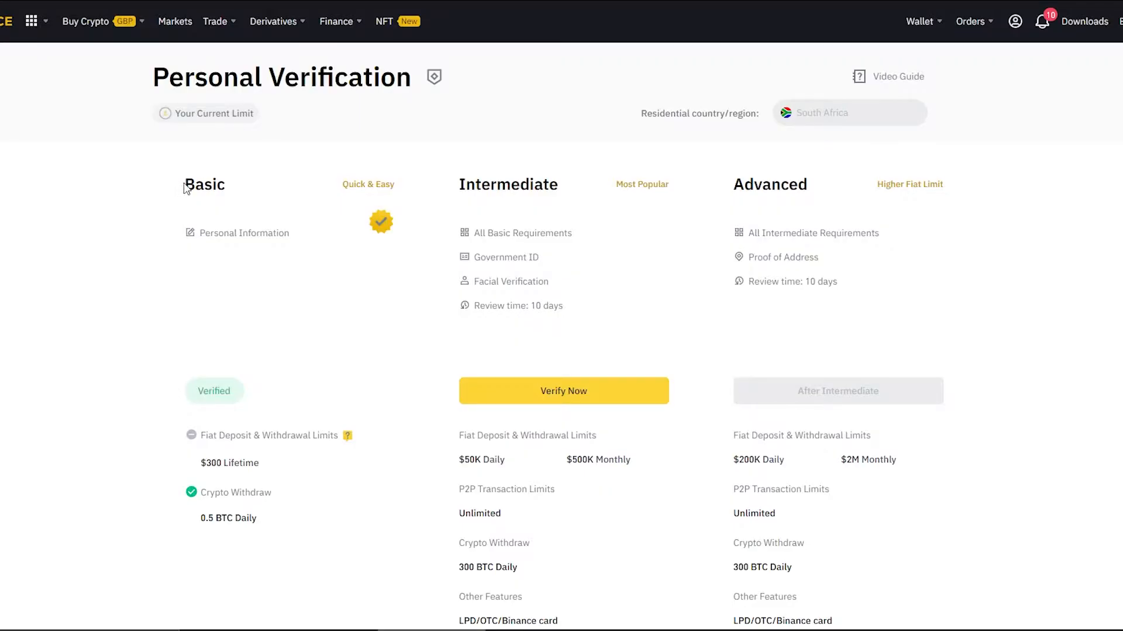
{"action": "mouse_move", "coordinate": [232, 405]}
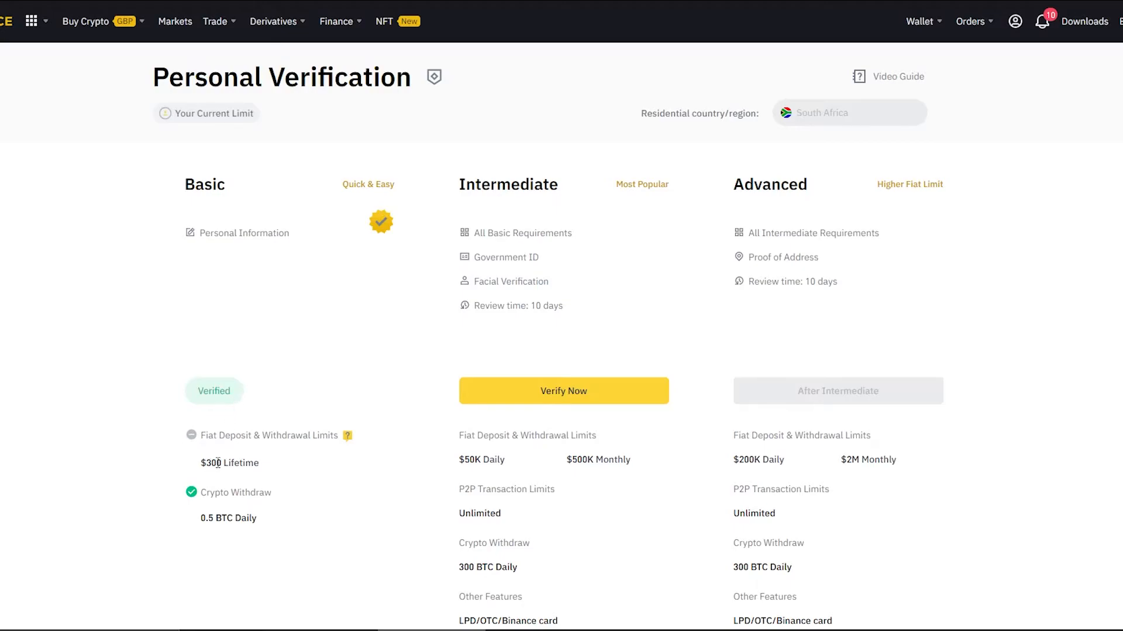
{"action": "double_click", "coordinate": [240, 462]}
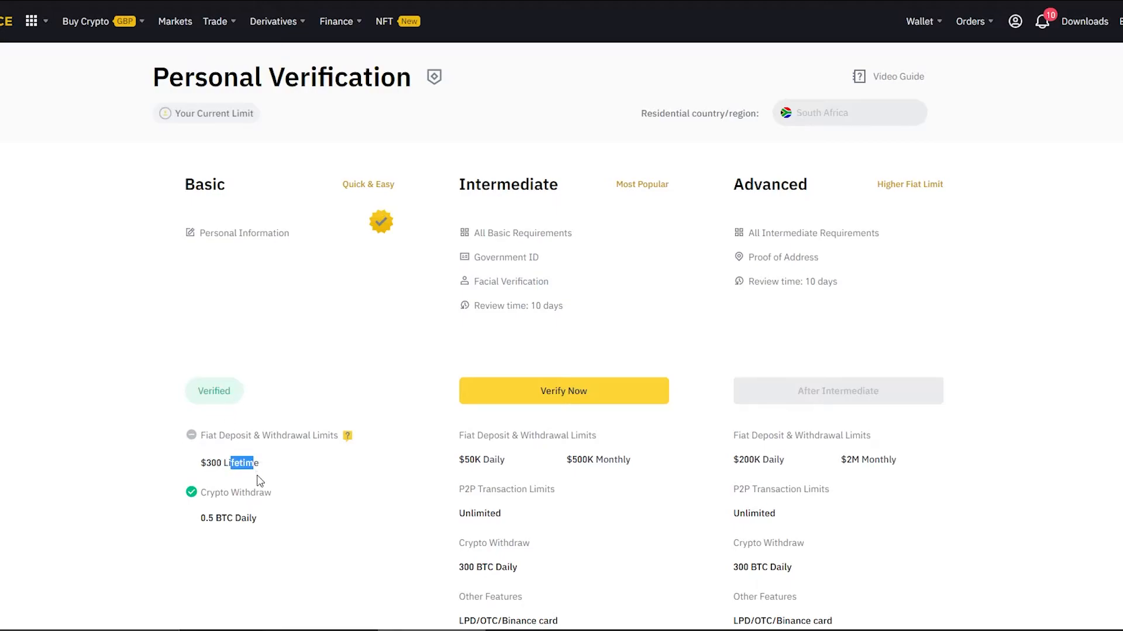
{"action": "mouse_move", "coordinate": [245, 513]}
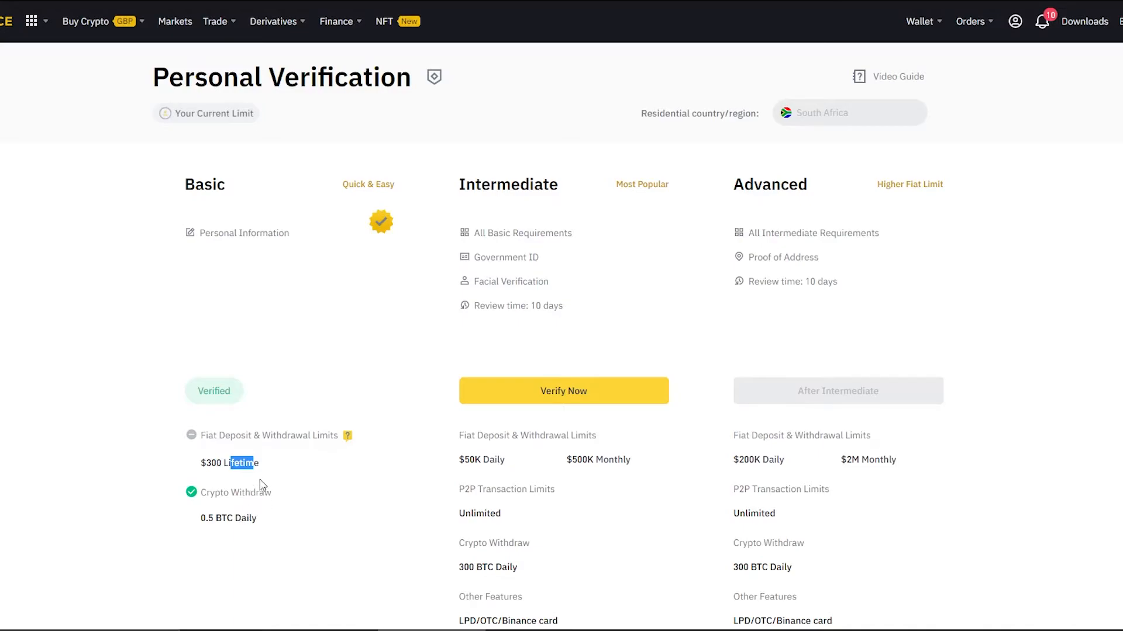
{"action": "double_click", "coordinate": [508, 184]}
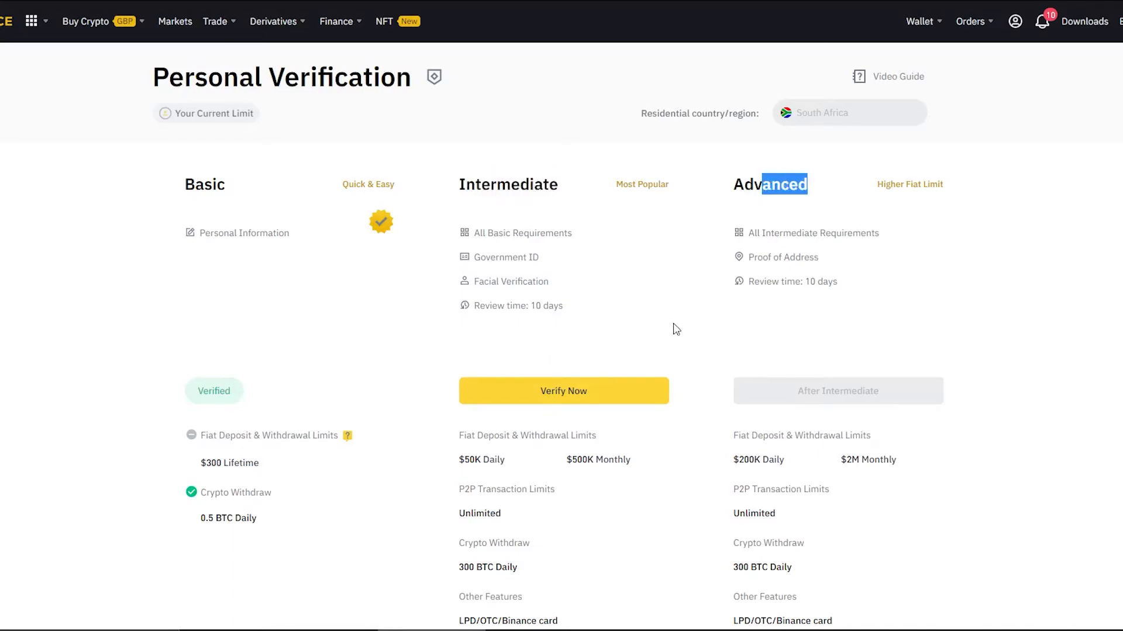
{"action": "mouse_move", "coordinate": [644, 435]}
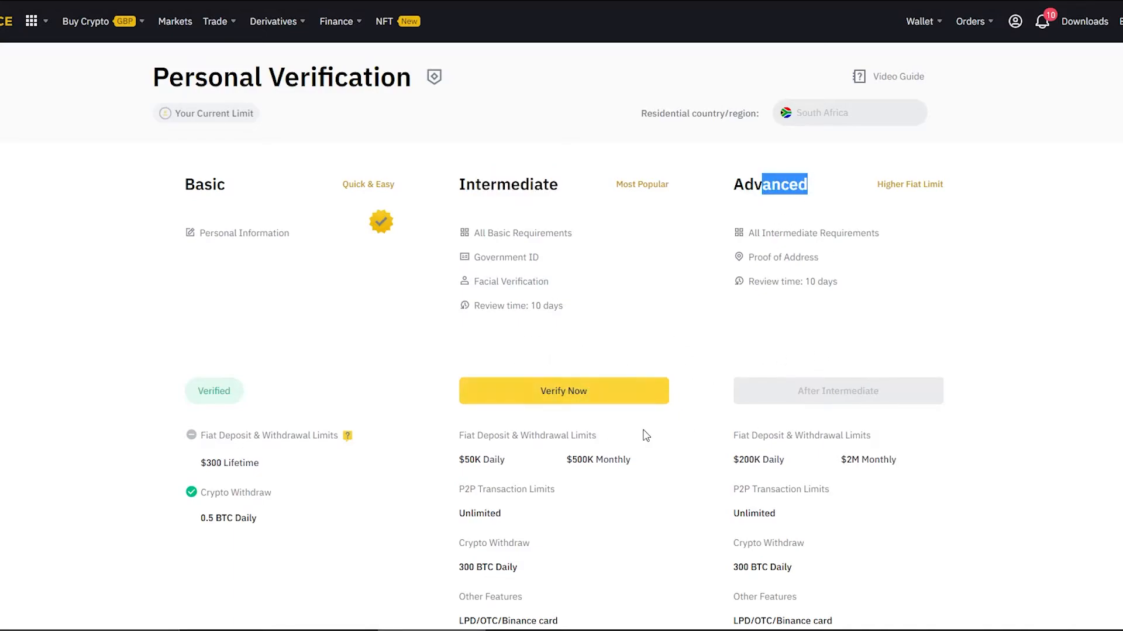
{"action": "mouse_move", "coordinate": [483, 248]}
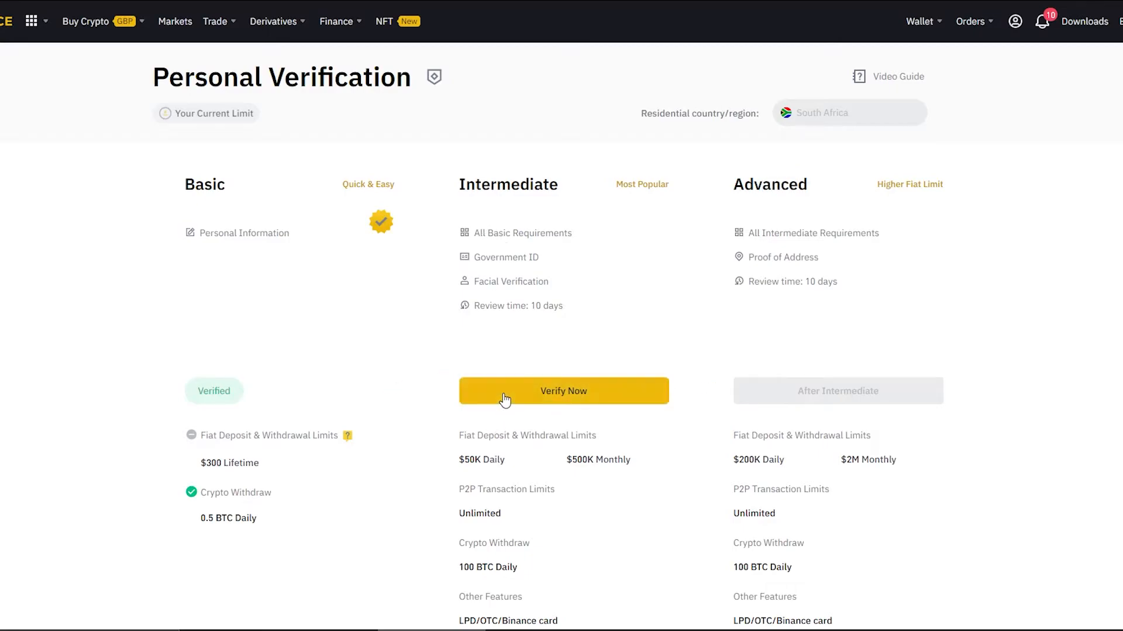
{"action": "left_click", "coordinate": [562, 391]}
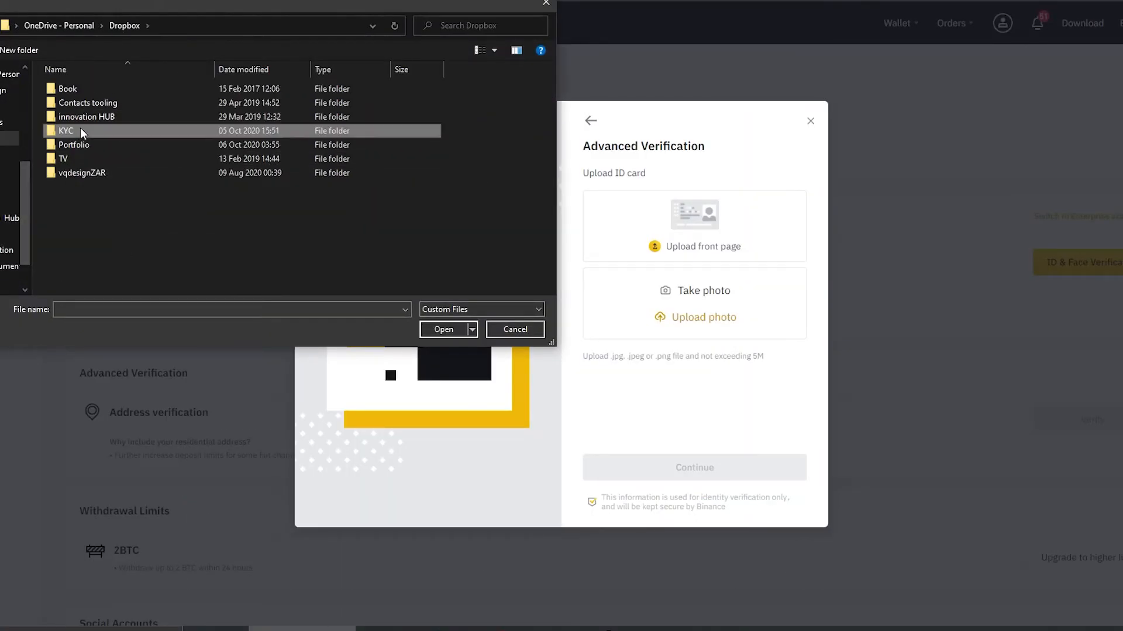
Upload the ID card front image from the KYC folder for intermediate verification
{"action": "left_click", "coordinate": [514, 330]}
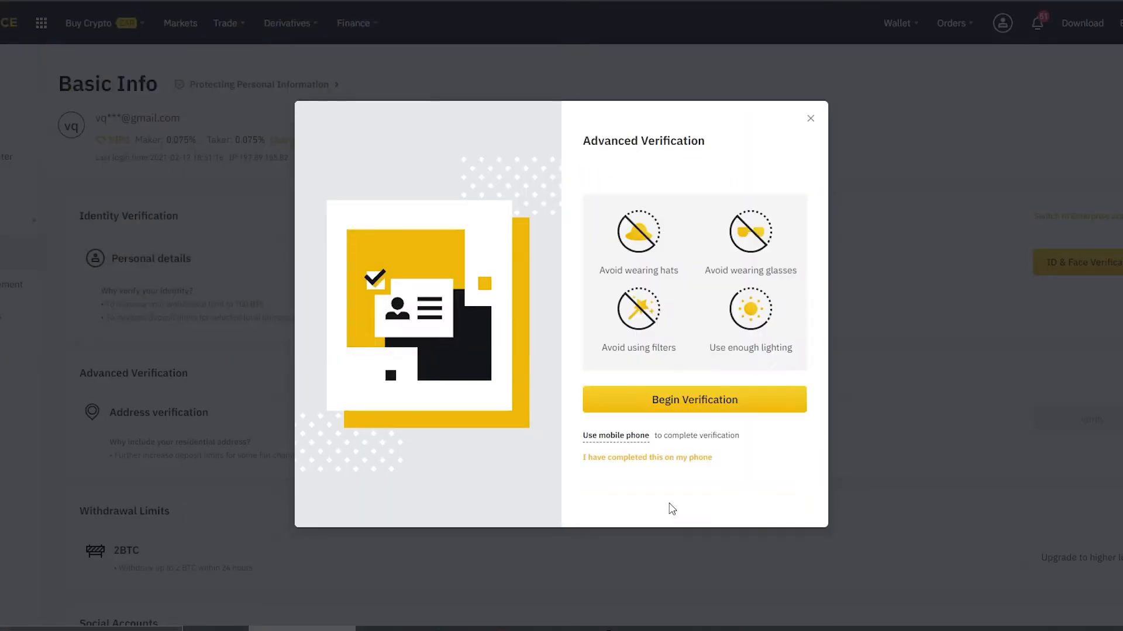
{"action": "left_click", "coordinate": [693, 400]}
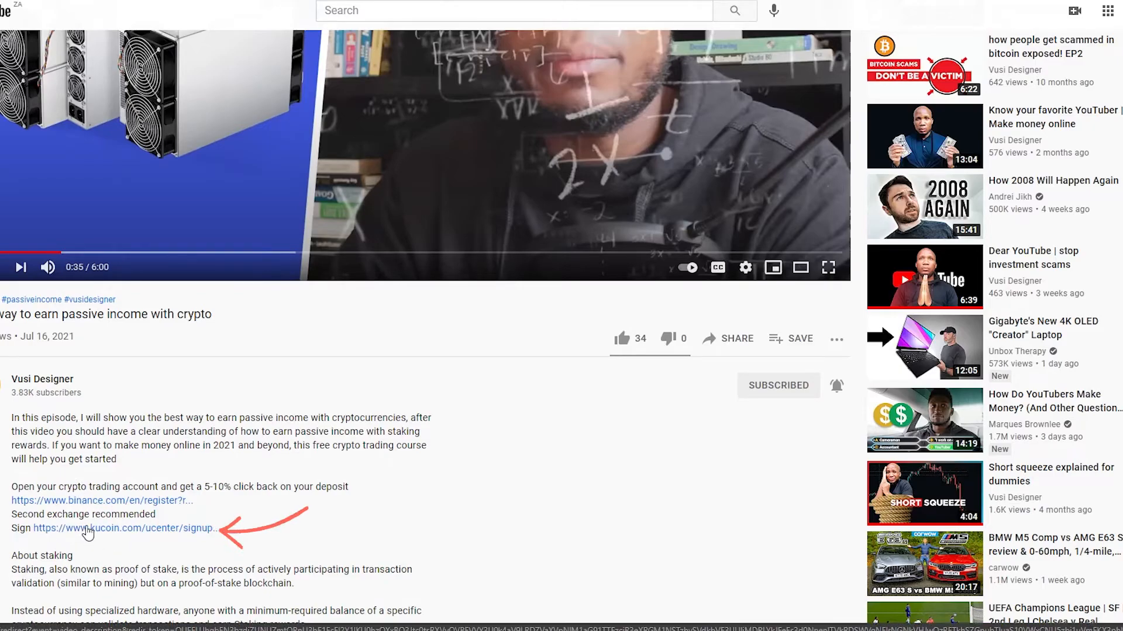
Open the kucoin.com sign-up link in the video description
{"action": "left_click", "coordinate": [123, 529]}
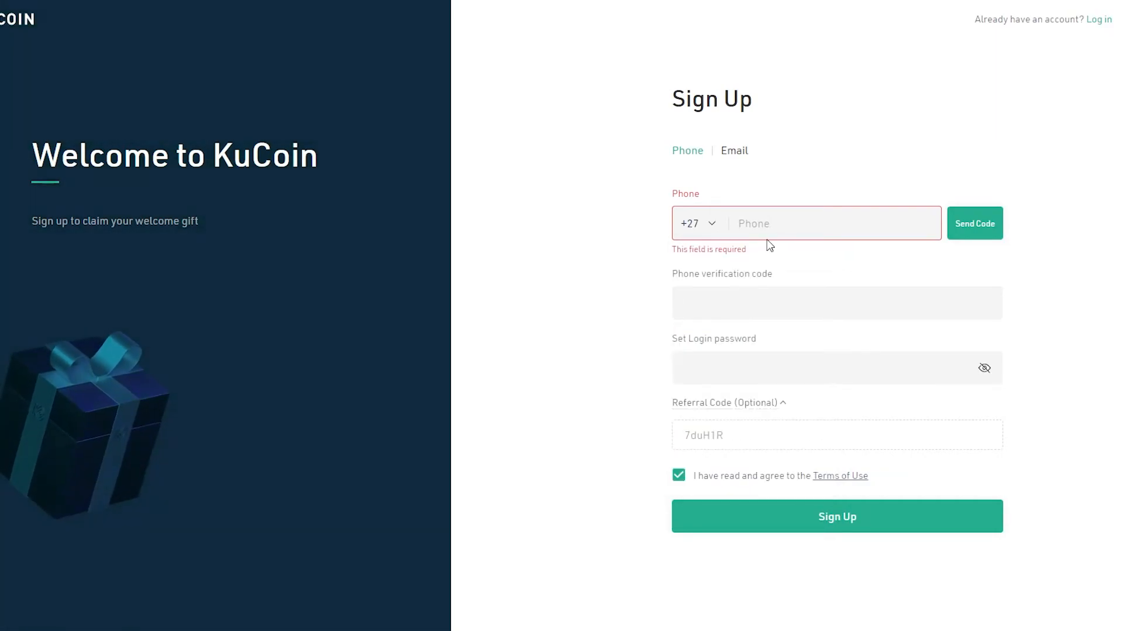
Register a KuCoin account with phone SMS code, image captcha and a password
{"action": "left_click", "coordinate": [806, 222]}
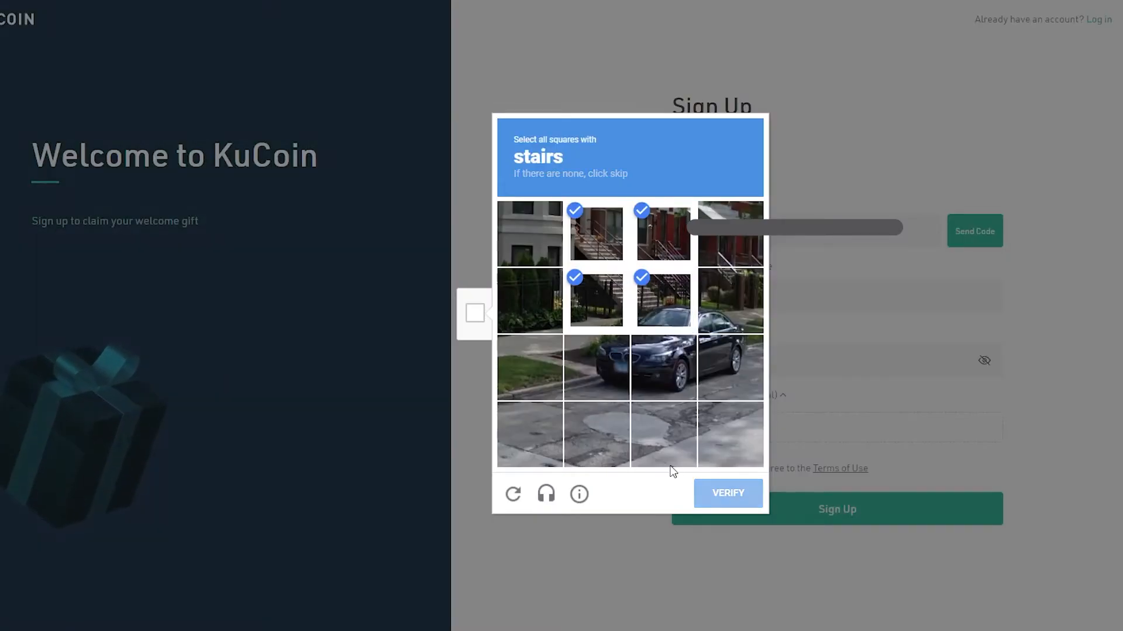
{"action": "left_click", "coordinate": [727, 494]}
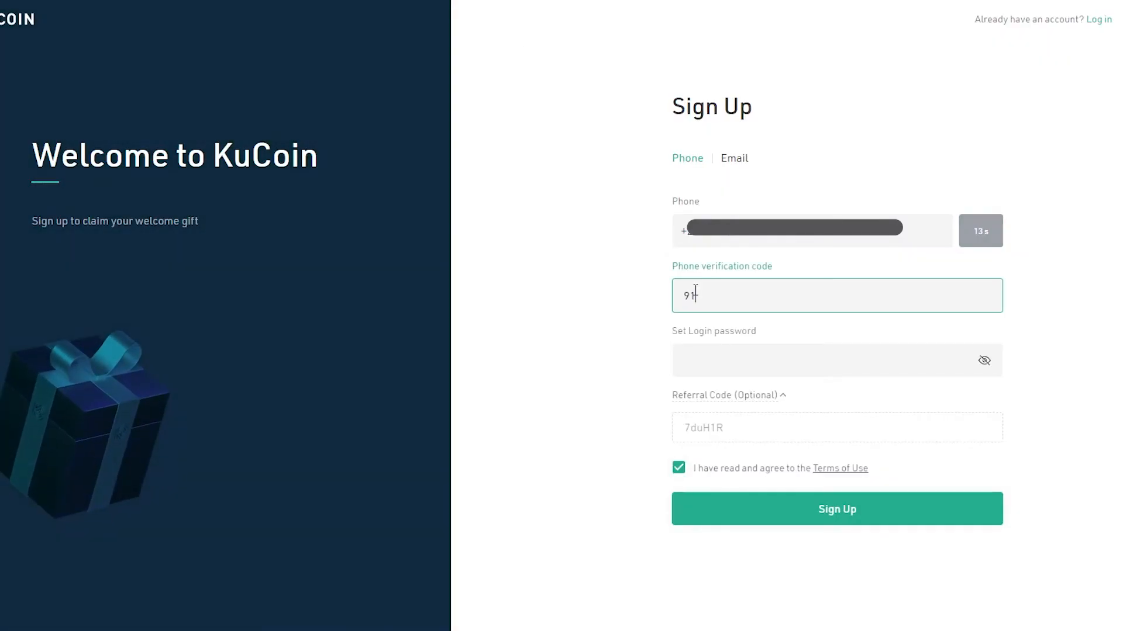
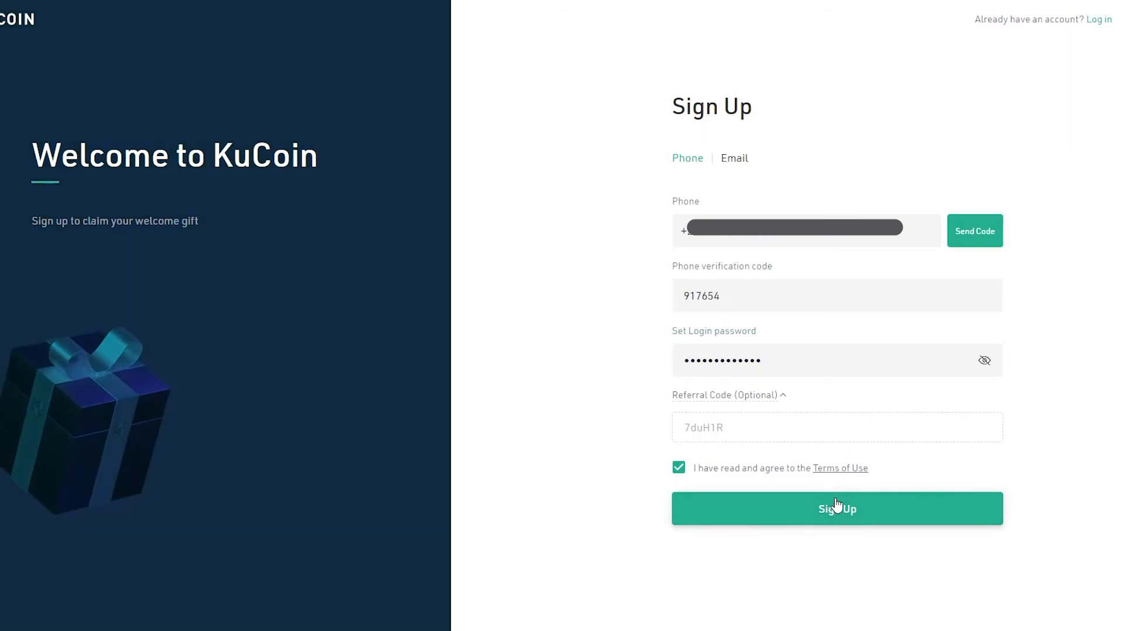
{"action": "left_click", "coordinate": [836, 510]}
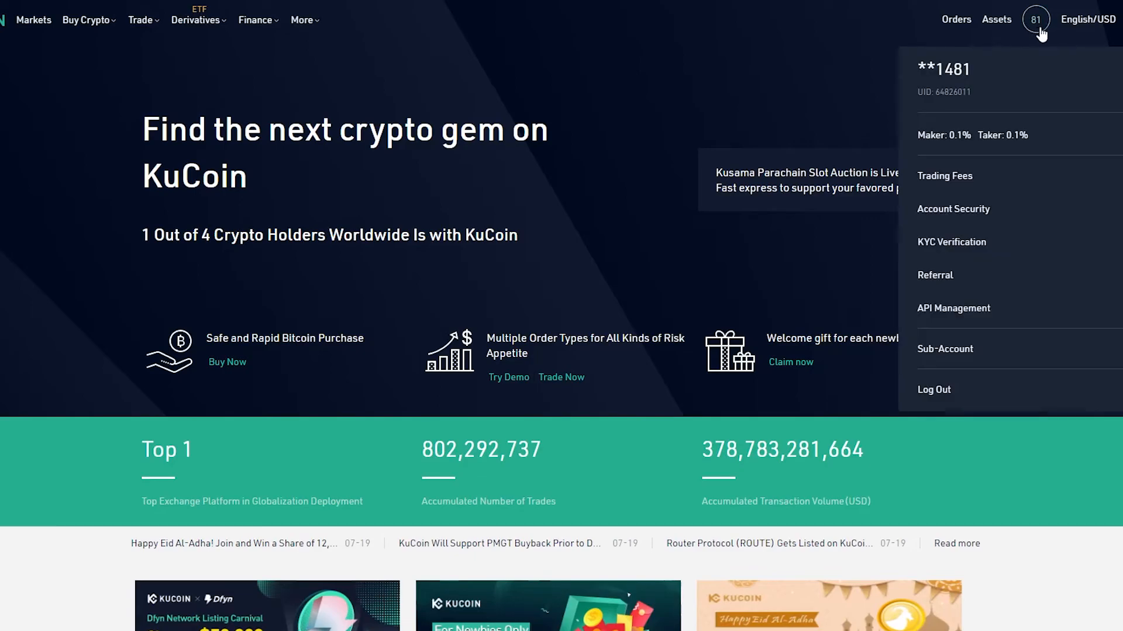